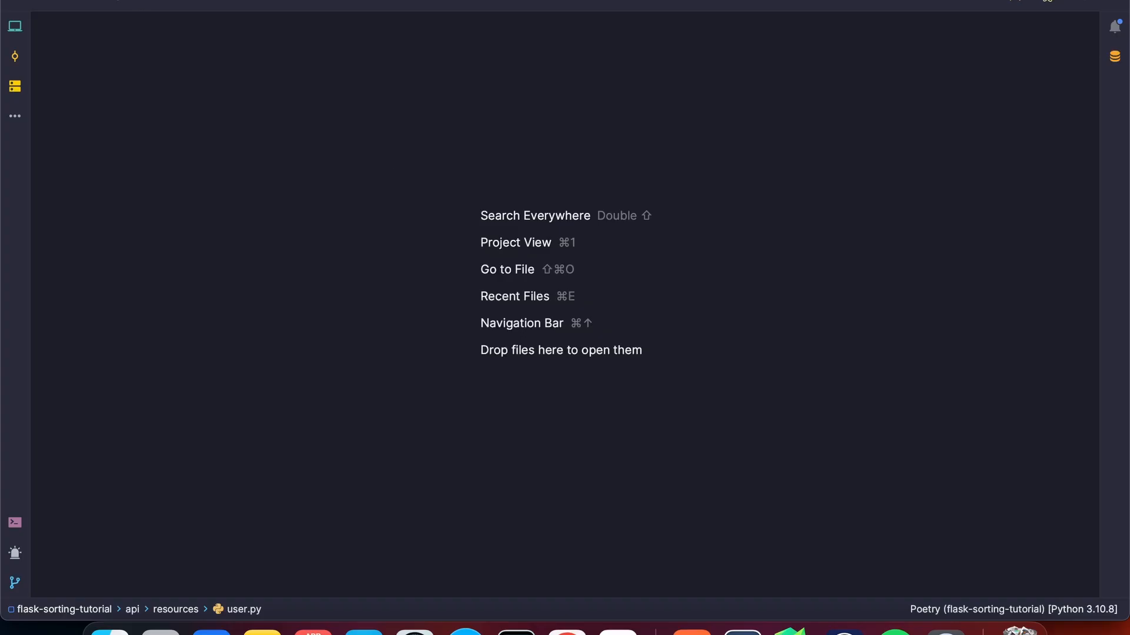
- Open api/resources/user.py from the project tree to show the UserList class
click(14, 26)
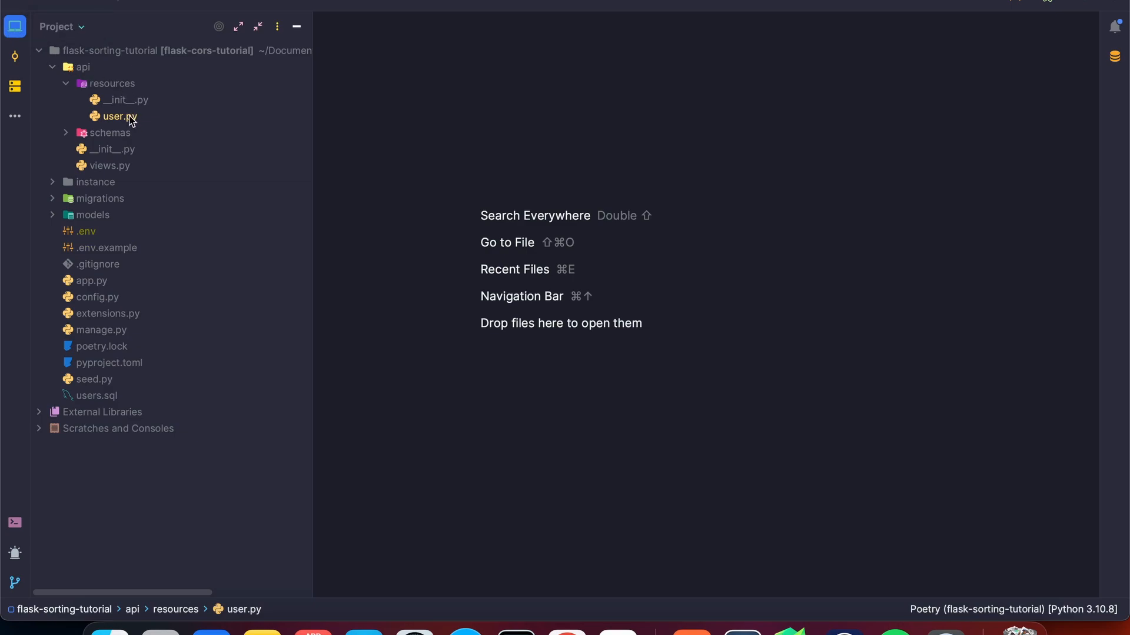
double_click(116, 116)
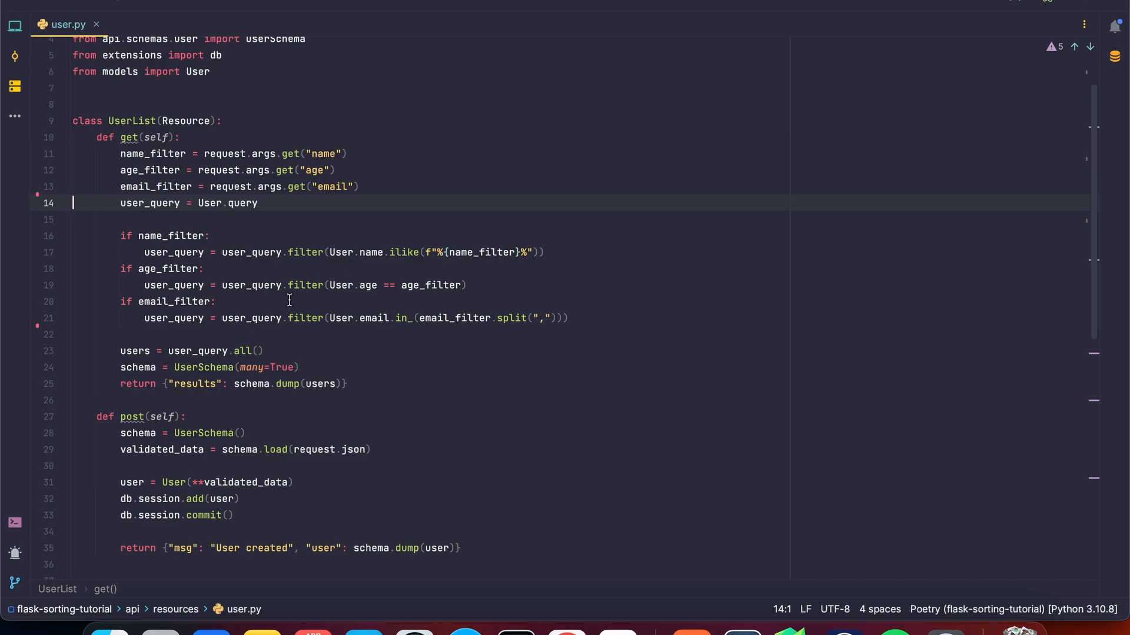
mouse_move(278, 183)
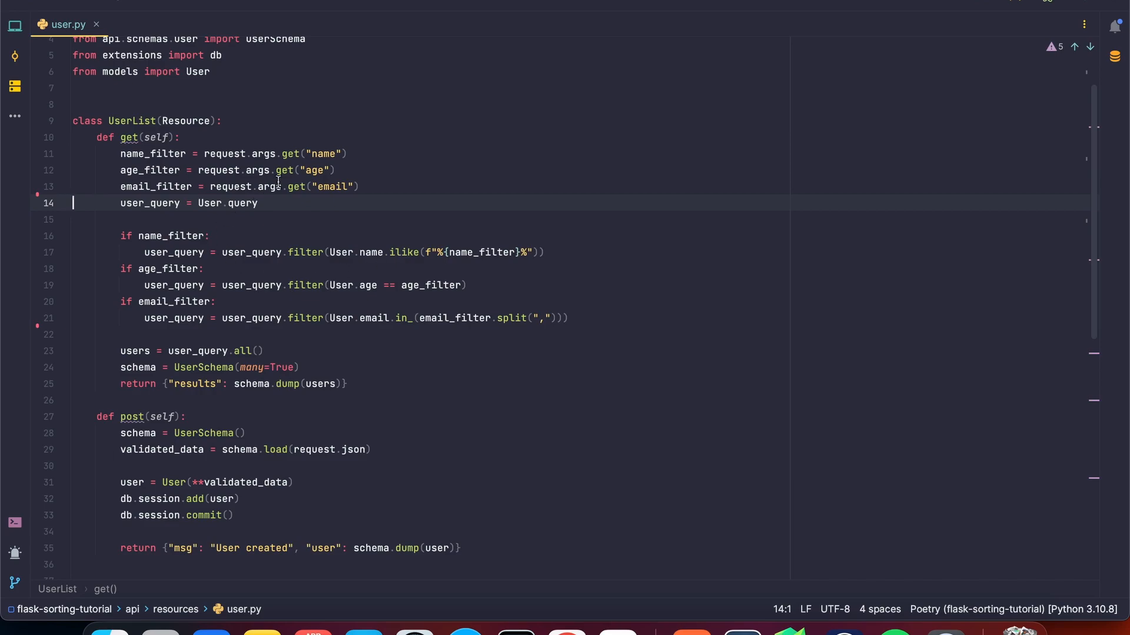
mouse_move(380, 198)
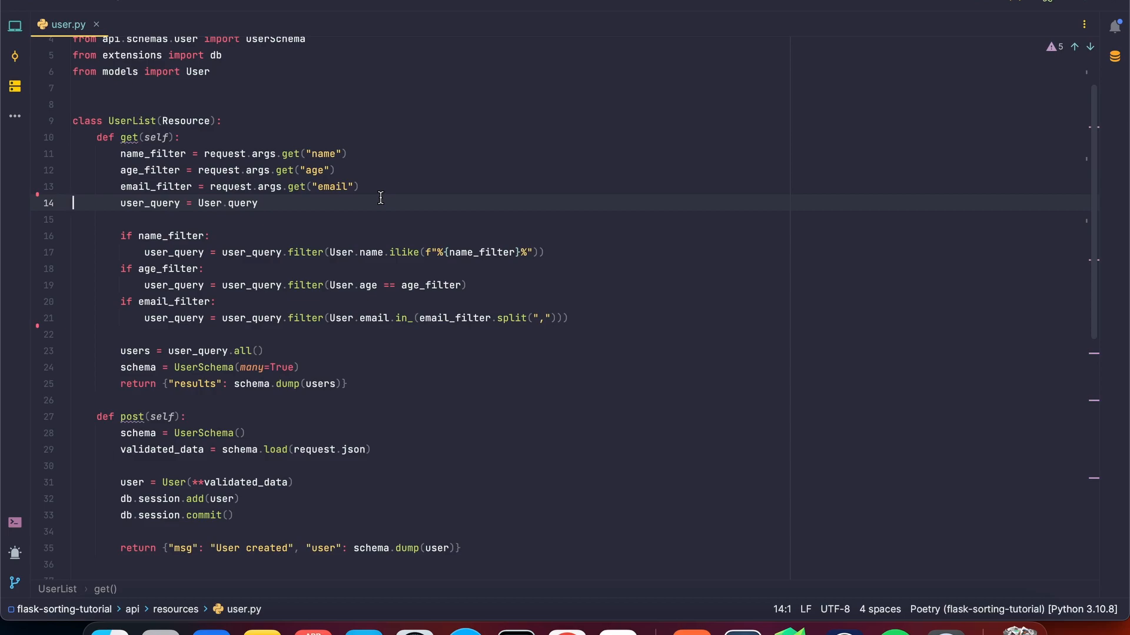
- Add sorts = request.args.get("sort") and move to the end of the email filter block
text(s)
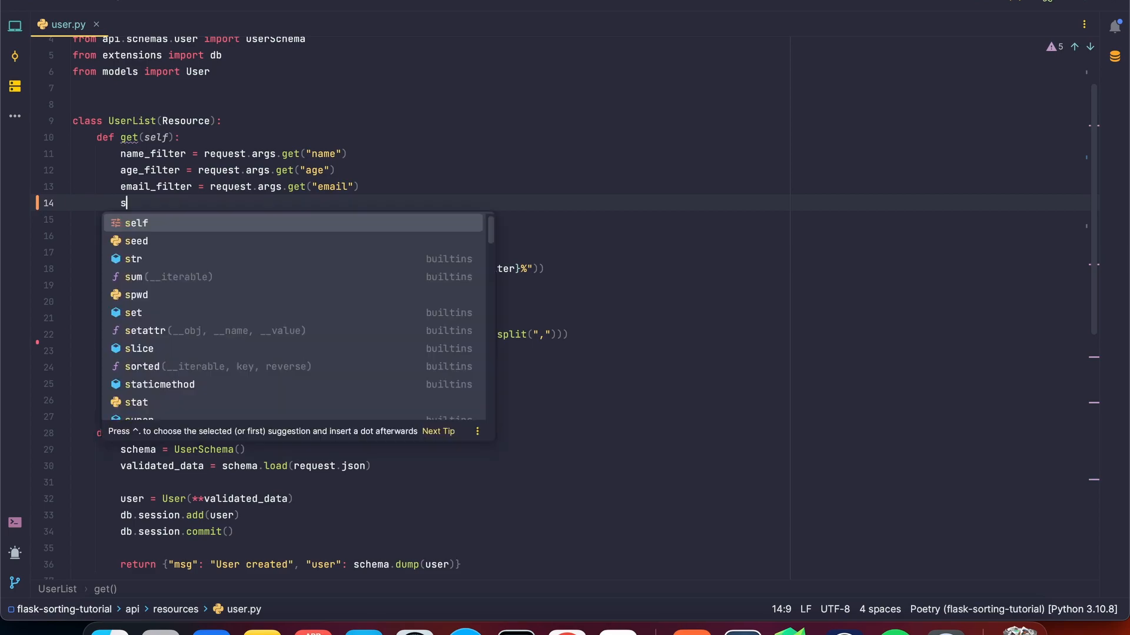
text(orts =)
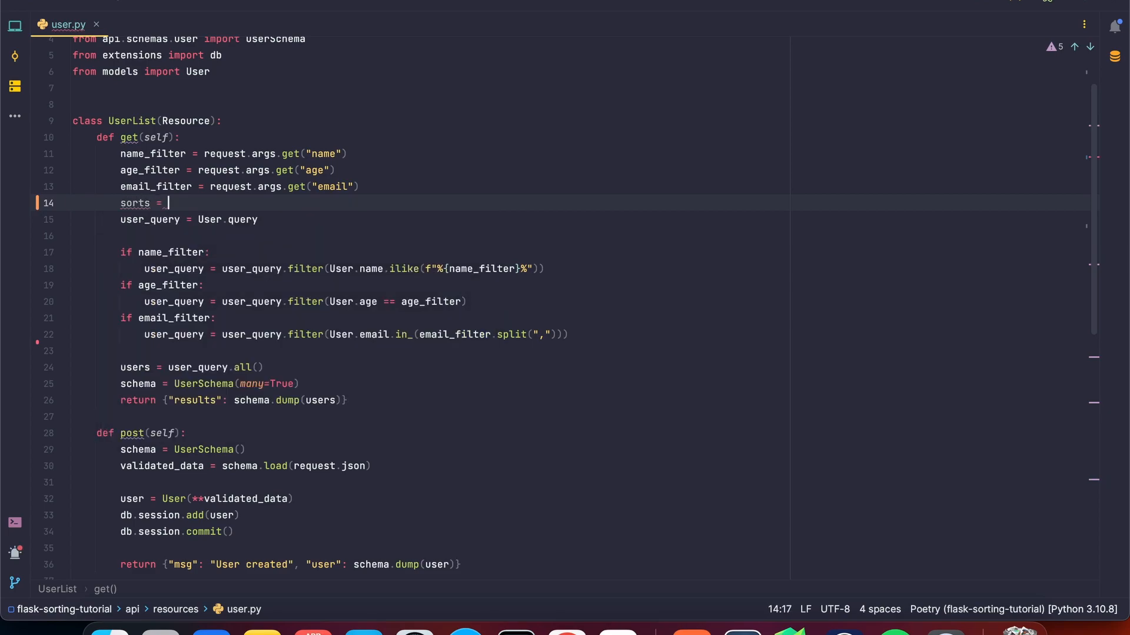
text(request)
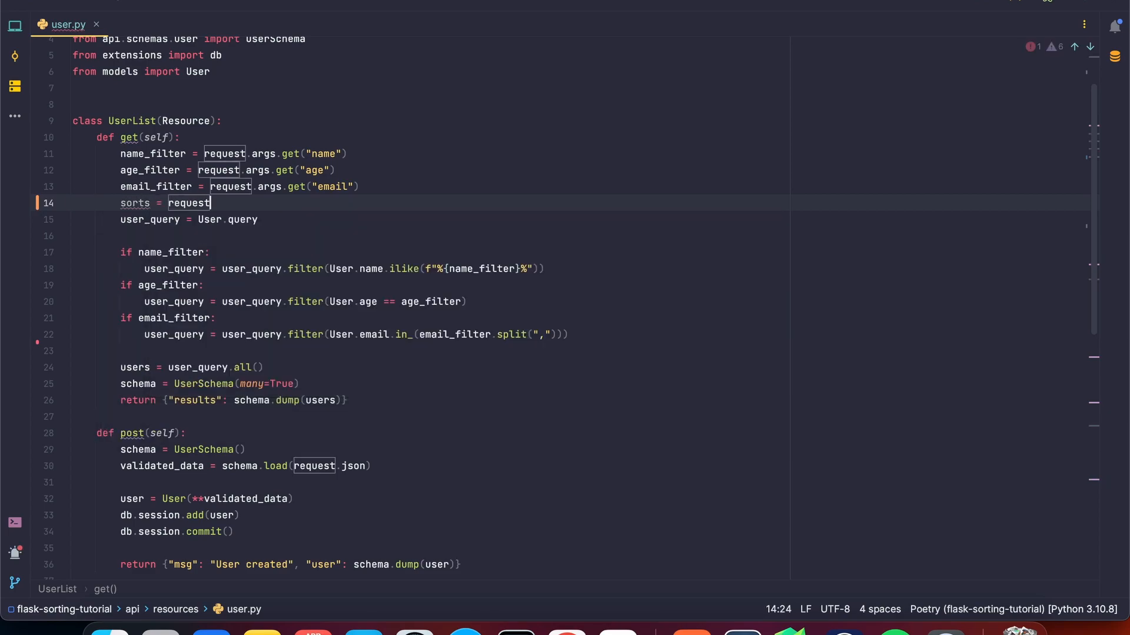
text(.args.)
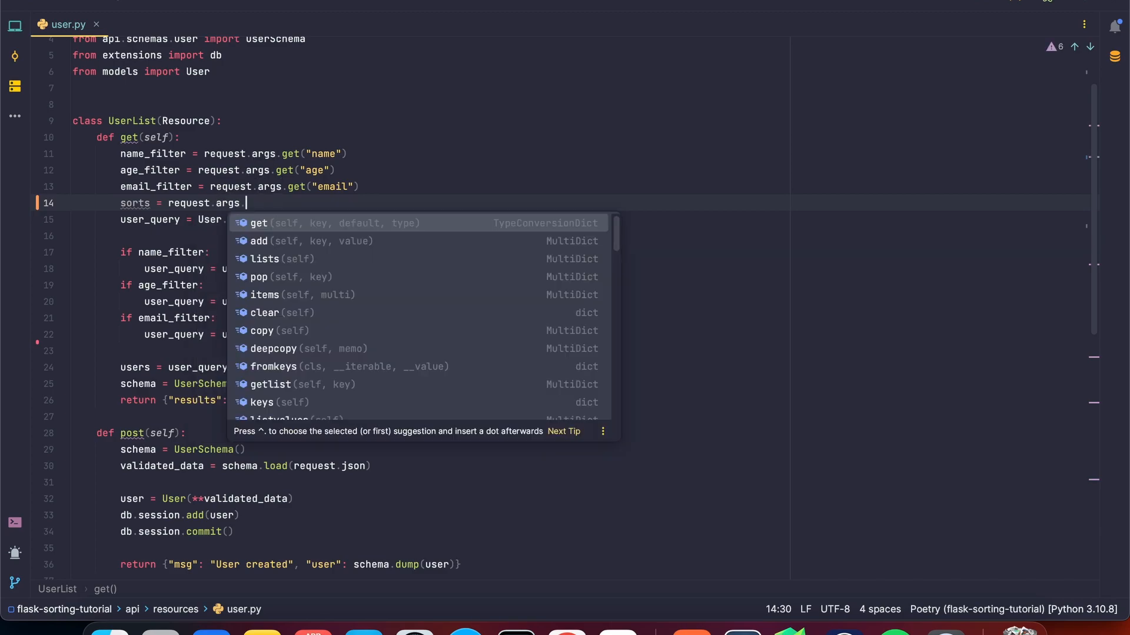
text(get("s")
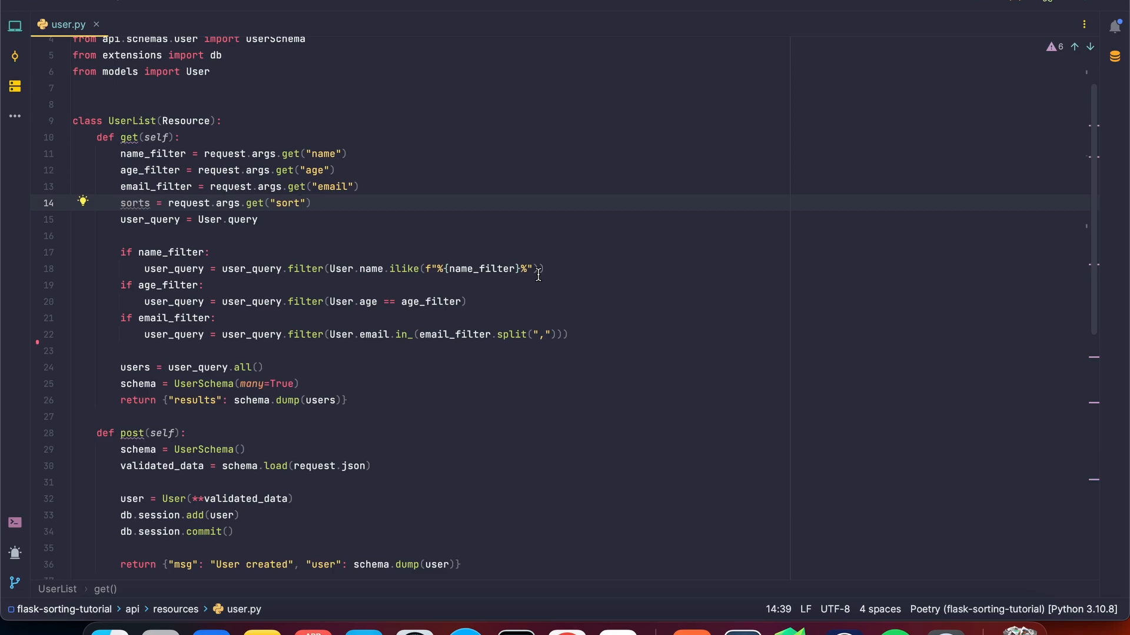
double_click(286, 203)
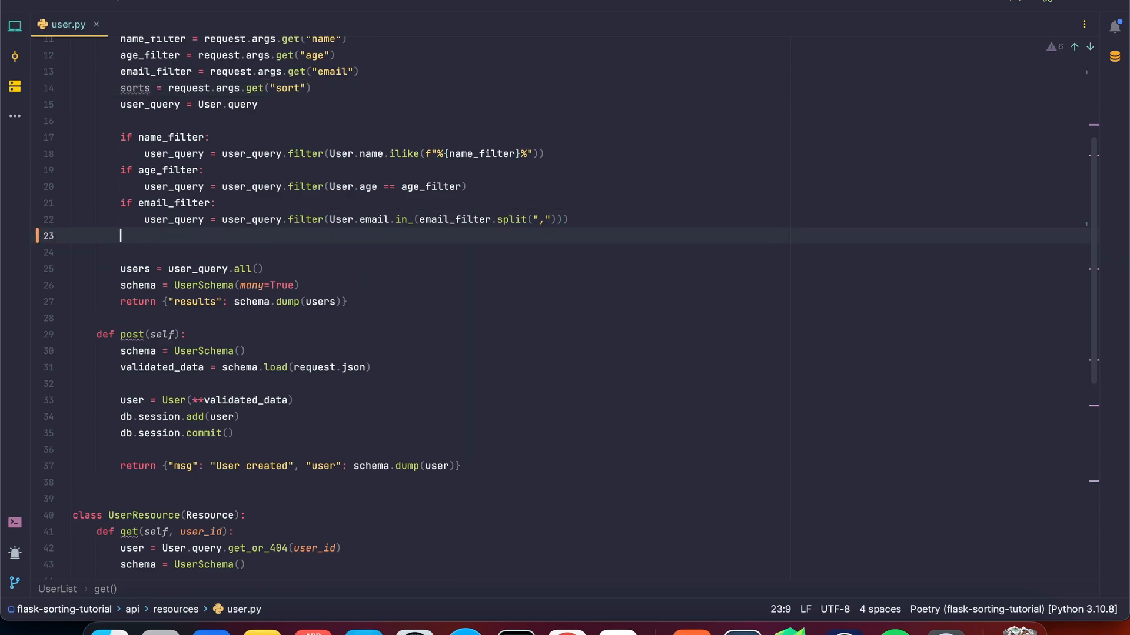
- Write 'if sorts:' with a 'for sort in sorts.split(","):' loop and start its body
text(if sorts)
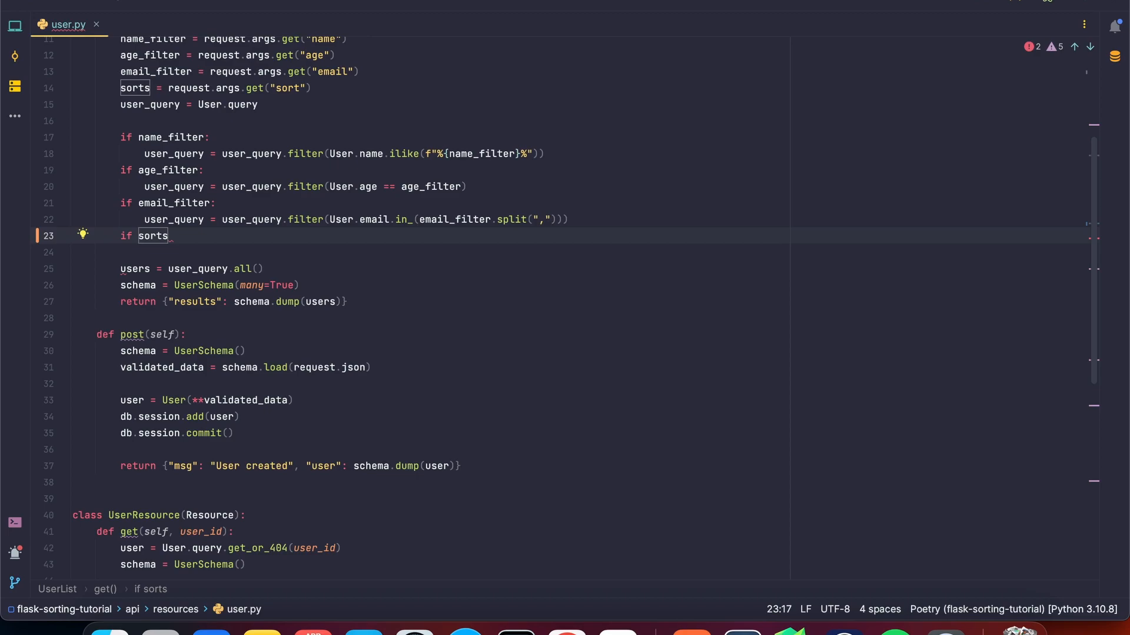
text(:)
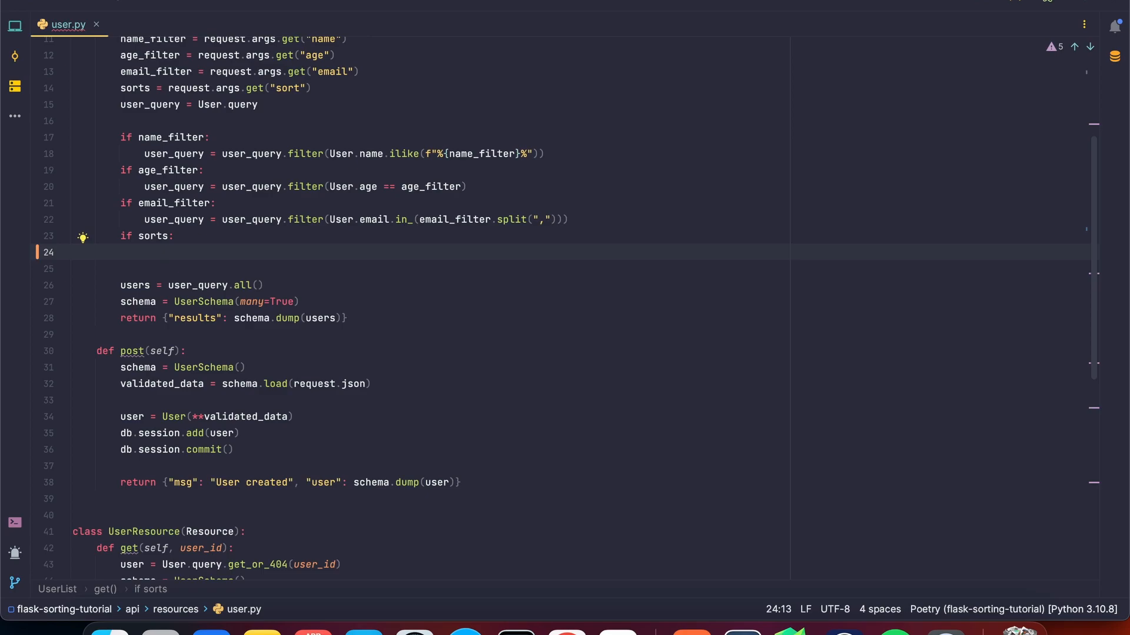
text(for so)
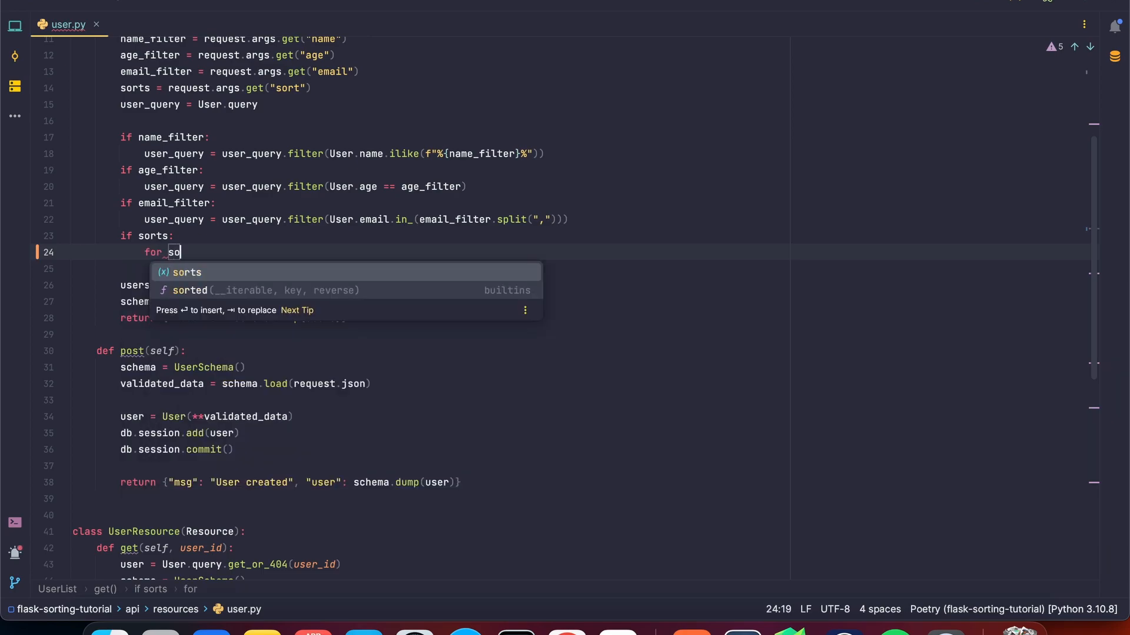
text(rt in sorts)
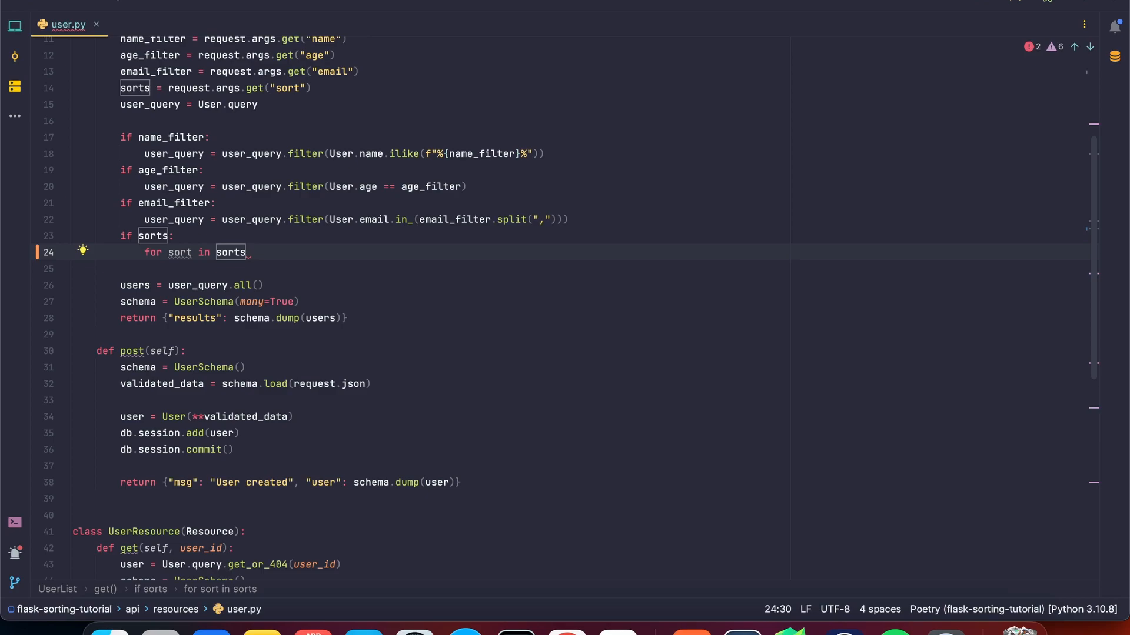
text(.split())
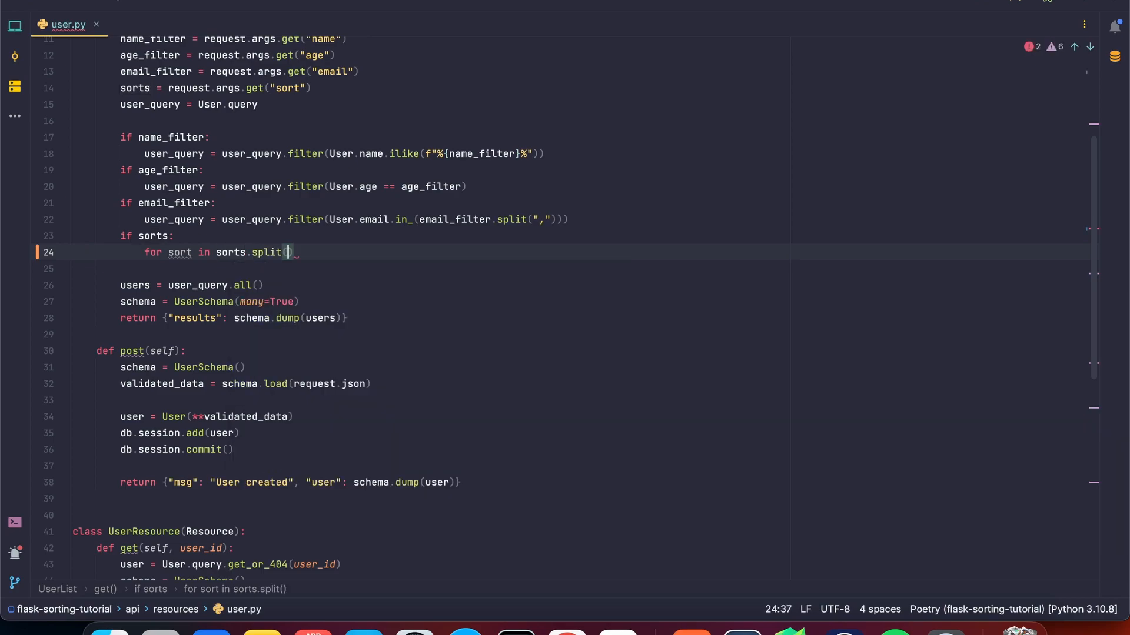
text(",")
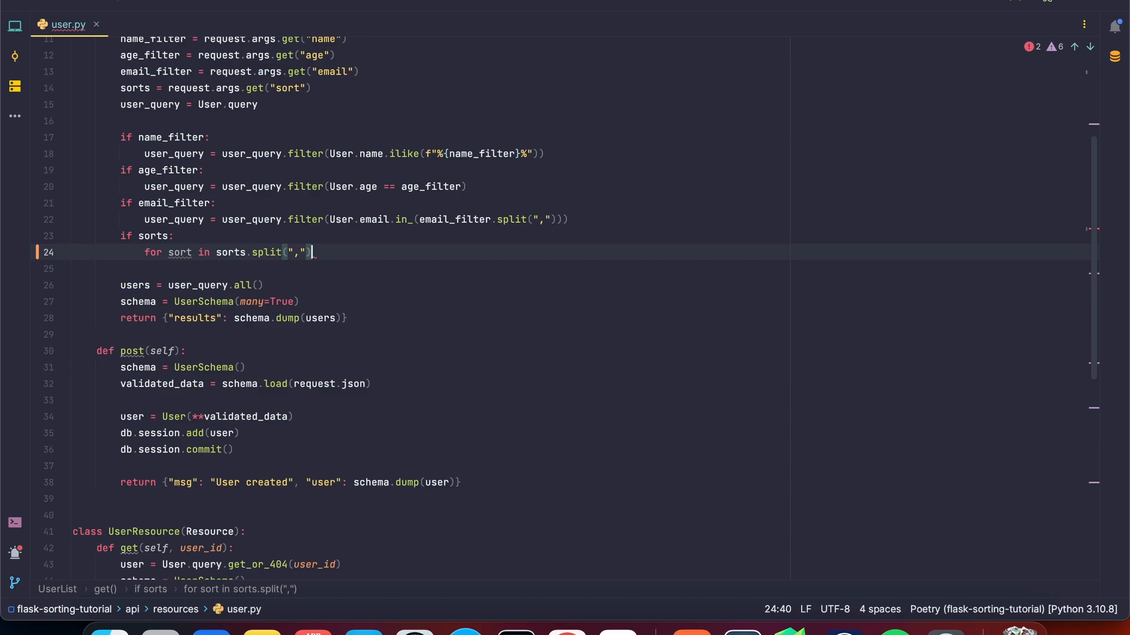
text(:)
key(enter)
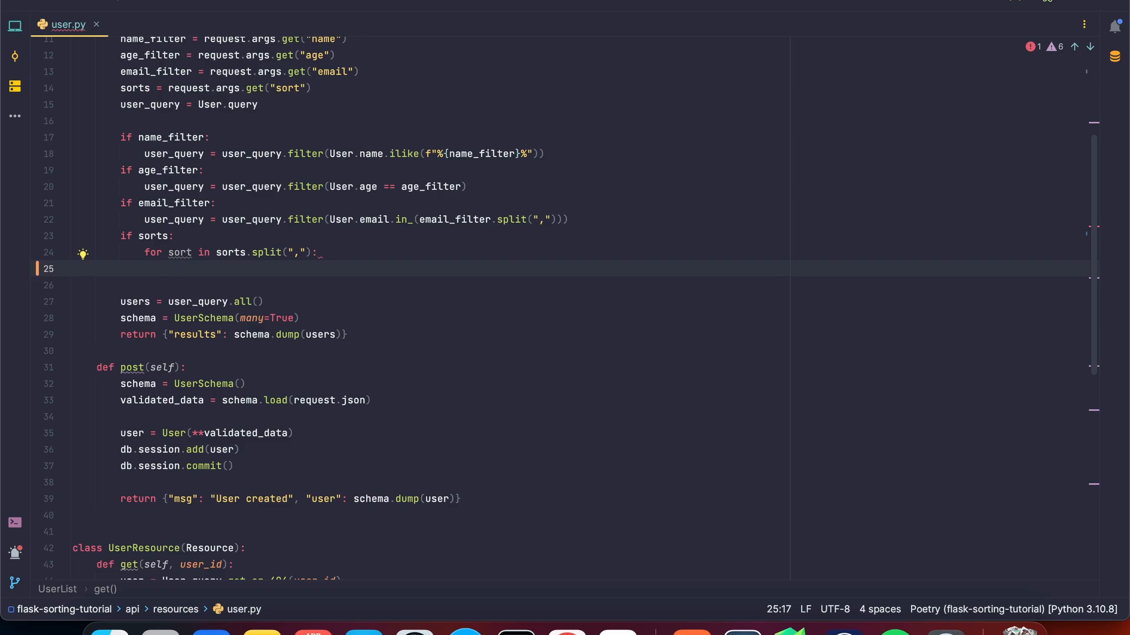
- Set descending = sort[0] == "-" in the loop and begin an if descending: line
text(descen)
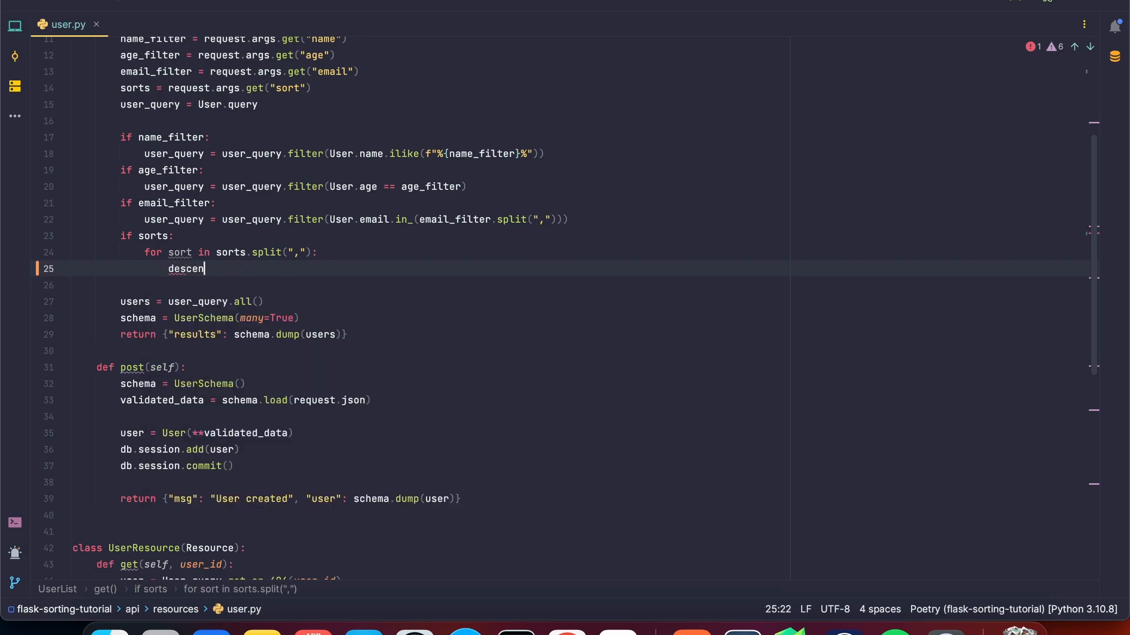
text(ding =)
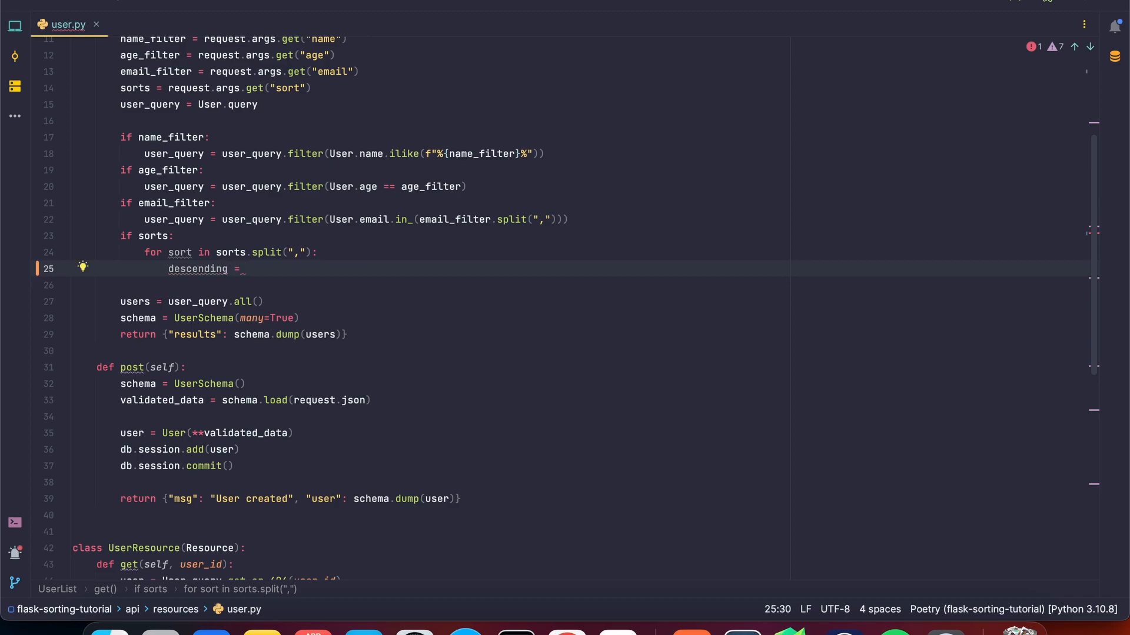
text(sort[0] == ")
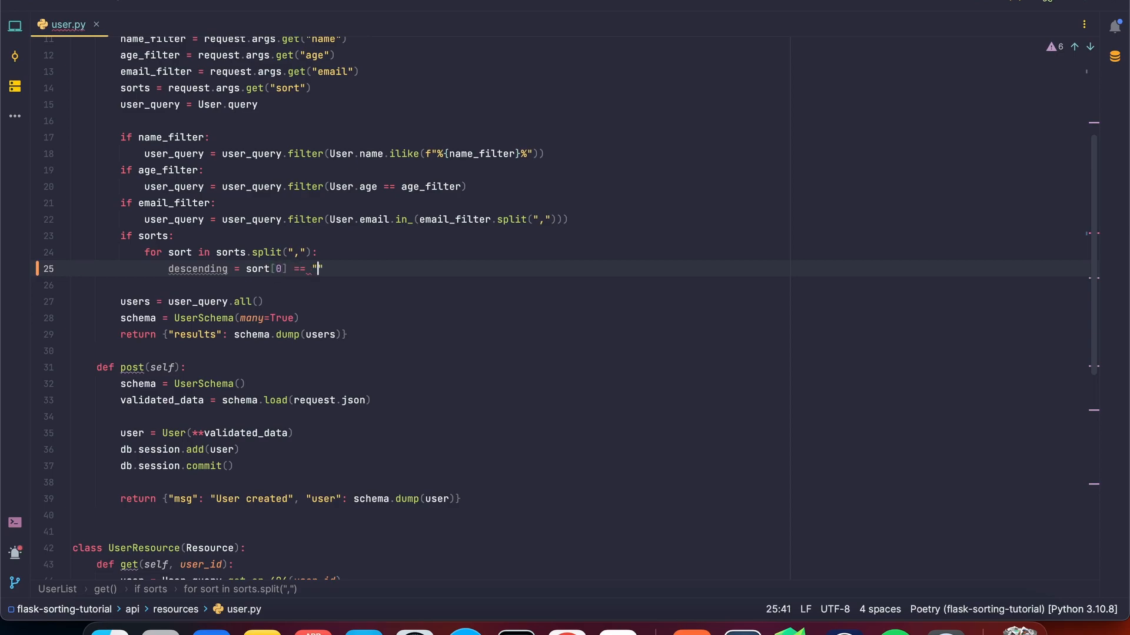
text(-)
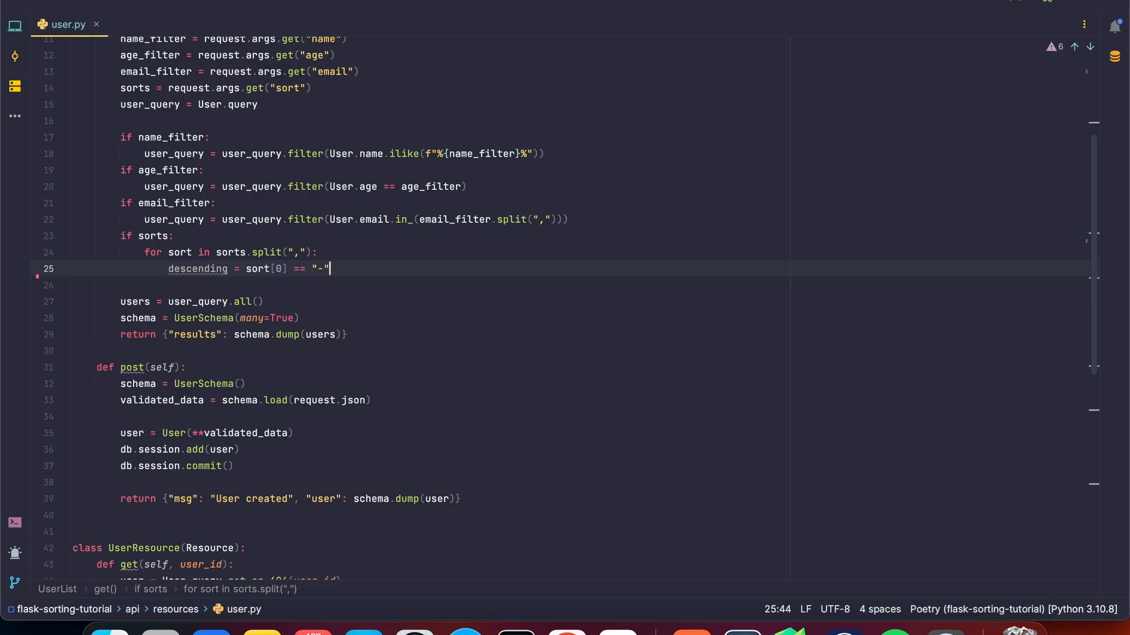
key(enter)
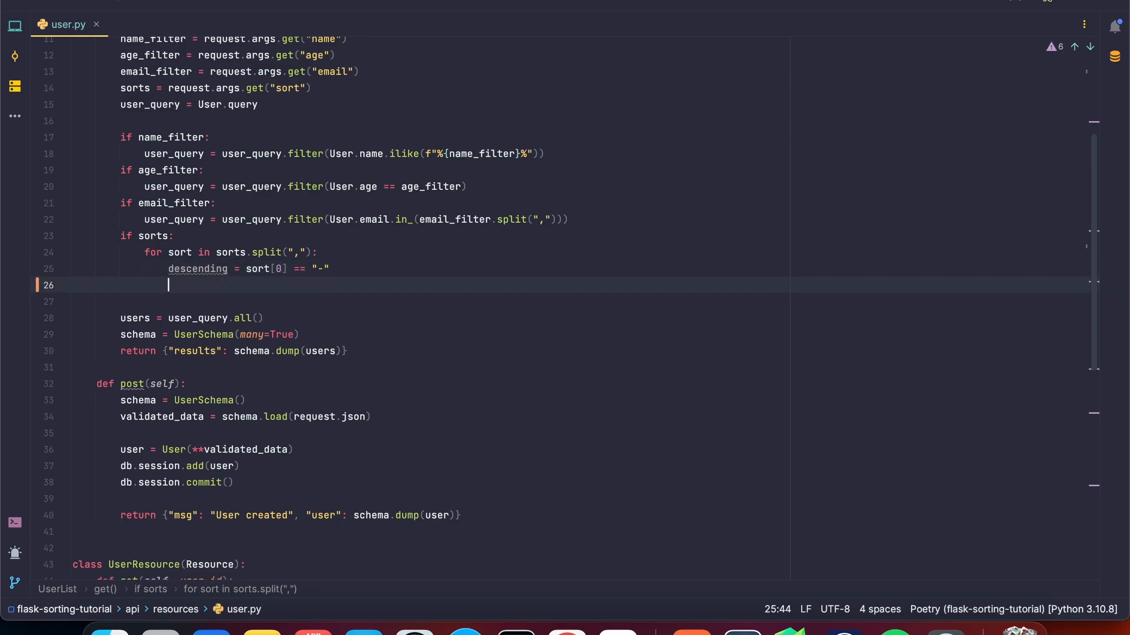
text(if descending:)
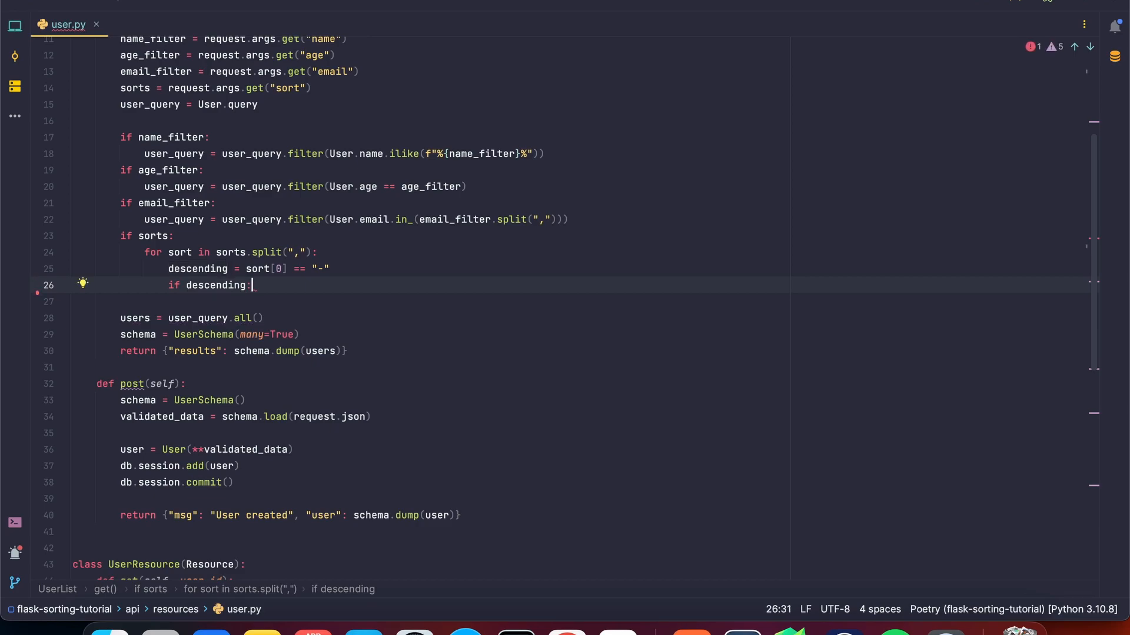
- Under if descending:, assign field = getattr(User, sort[1:])
text(field)
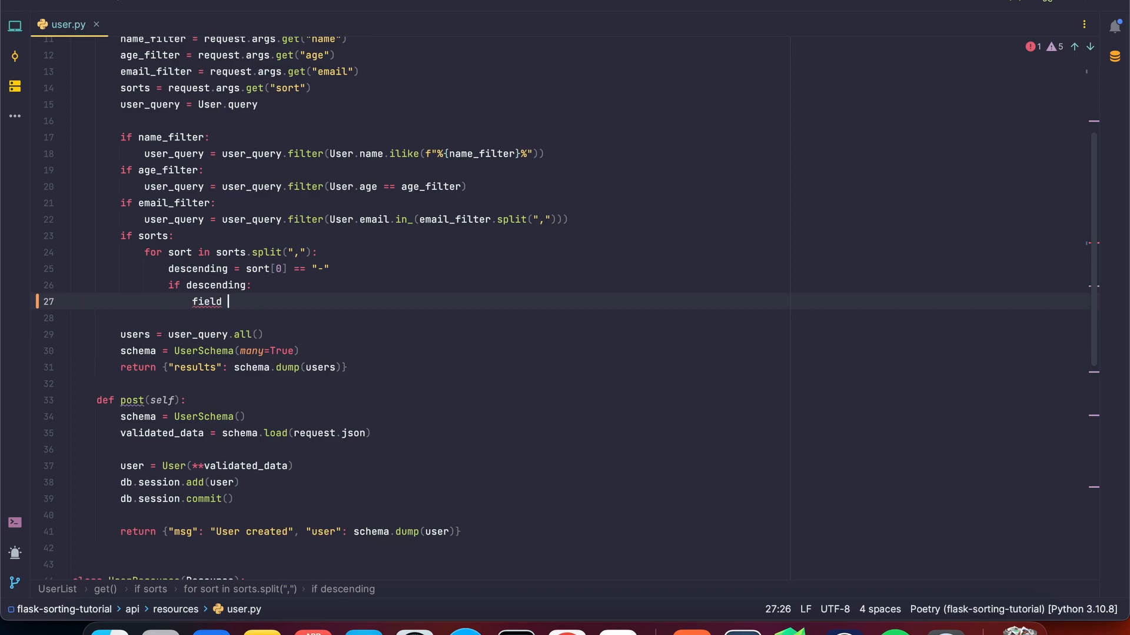
text(=)
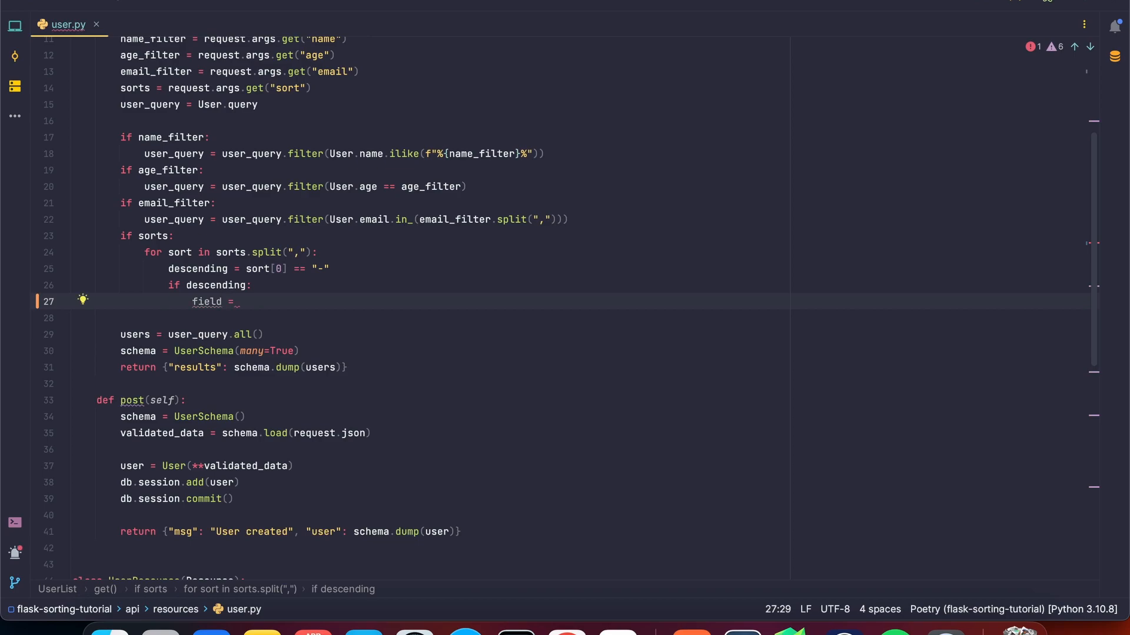
text(getattr()
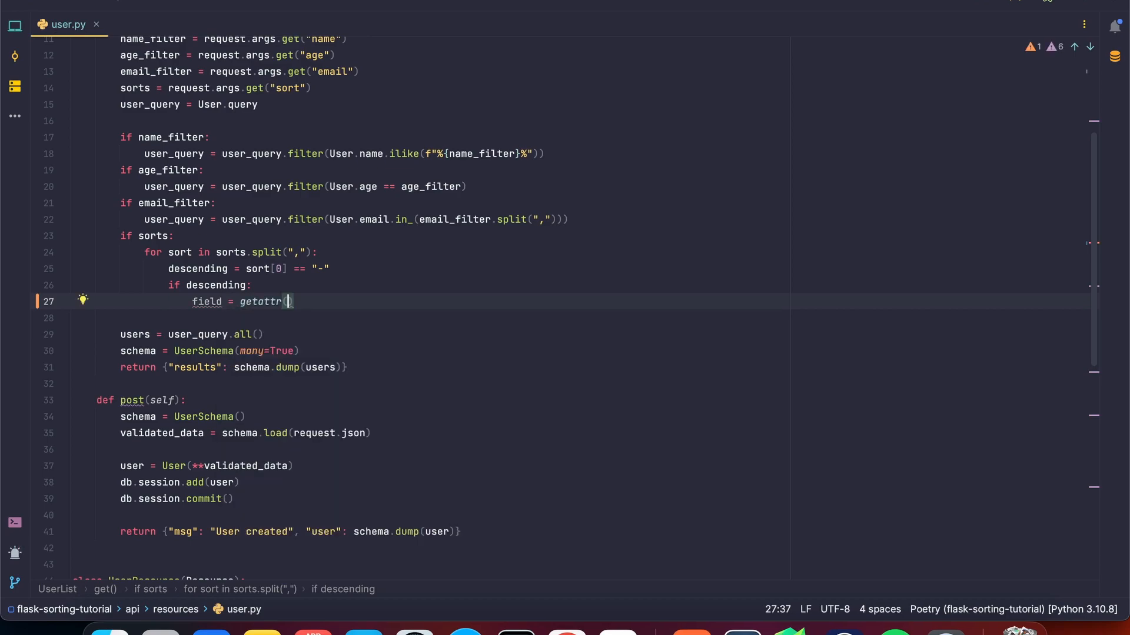
text(User,)
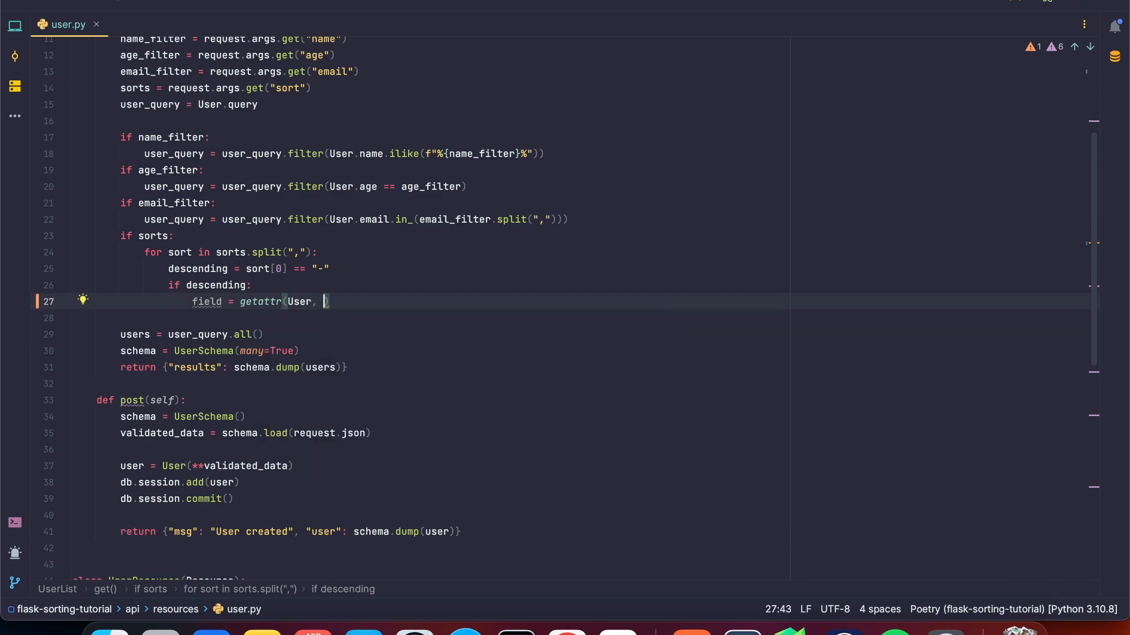
text(sort[)
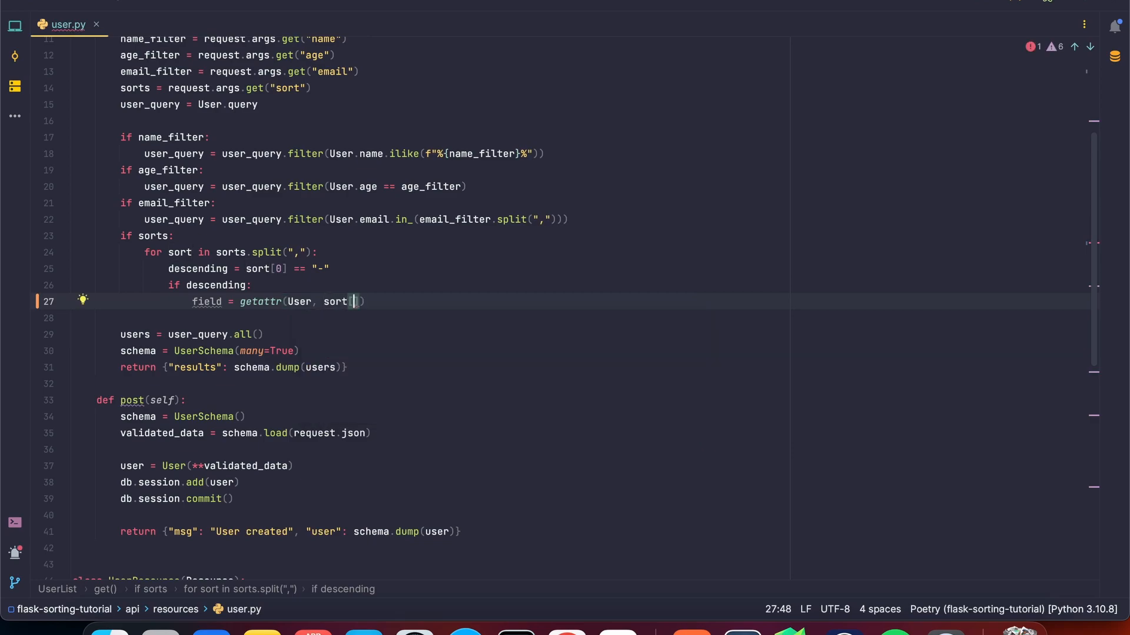
text(1)
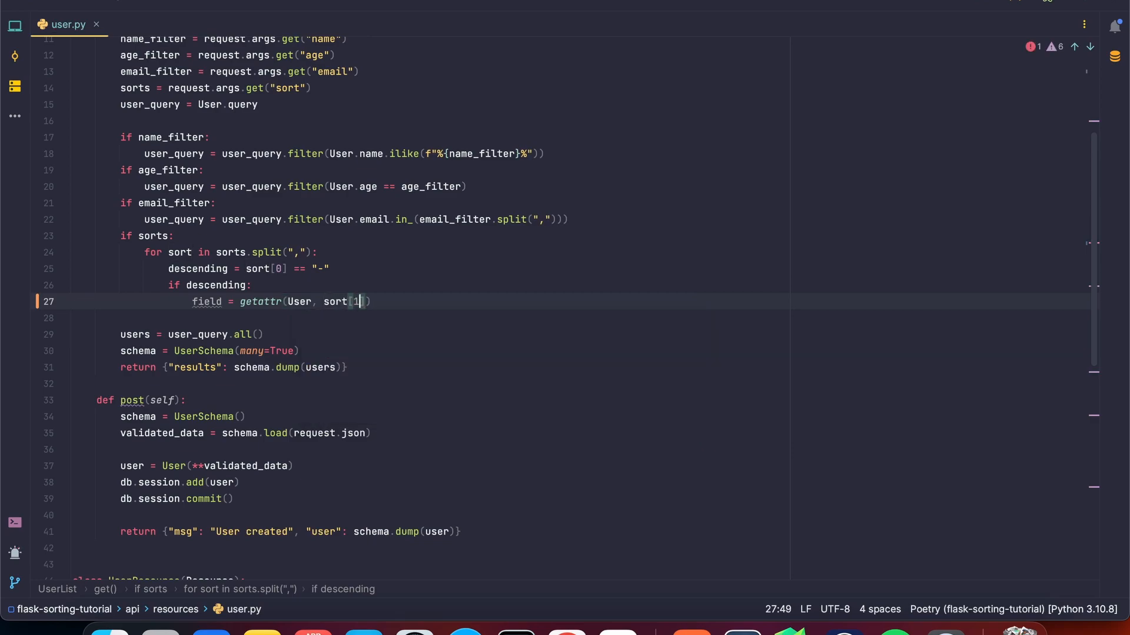
text(:)
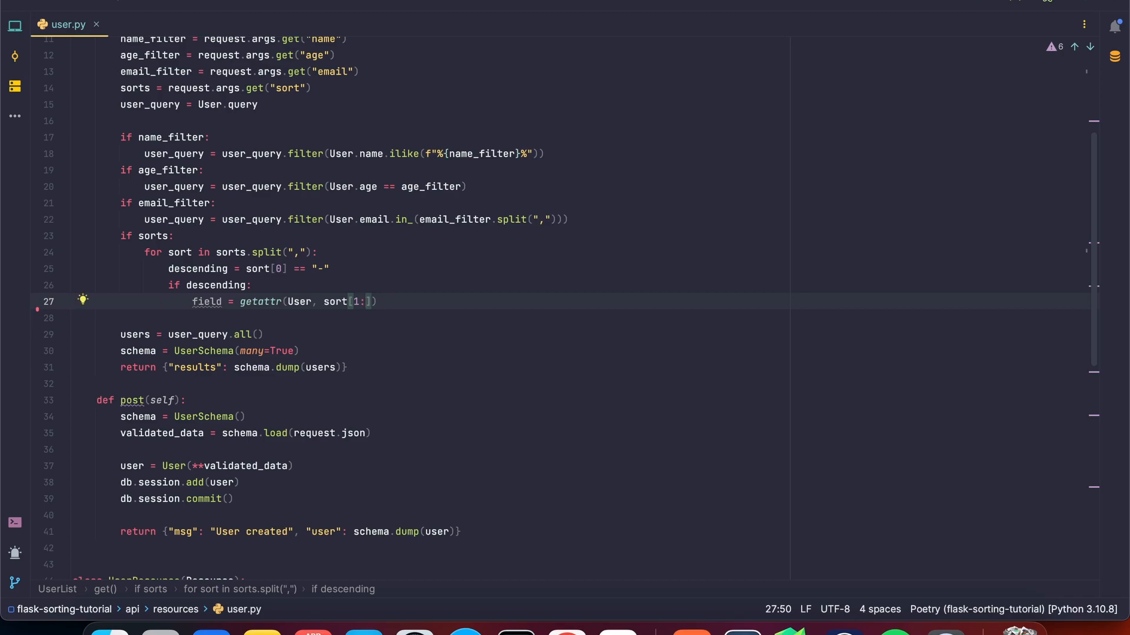
double_click(260, 301)
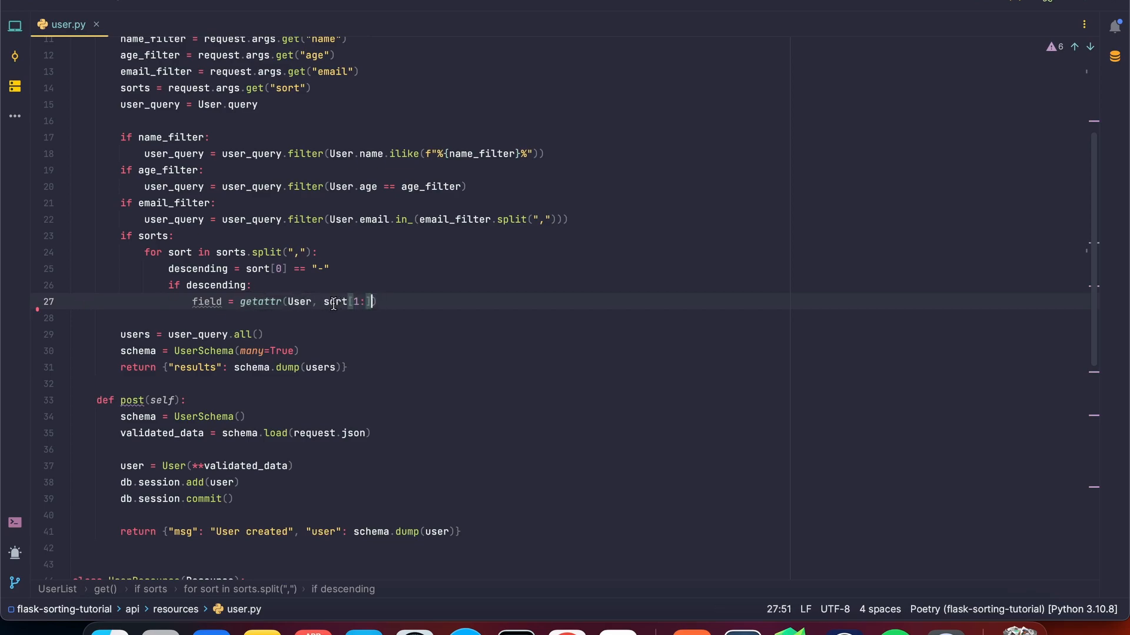
double_click(334, 301)
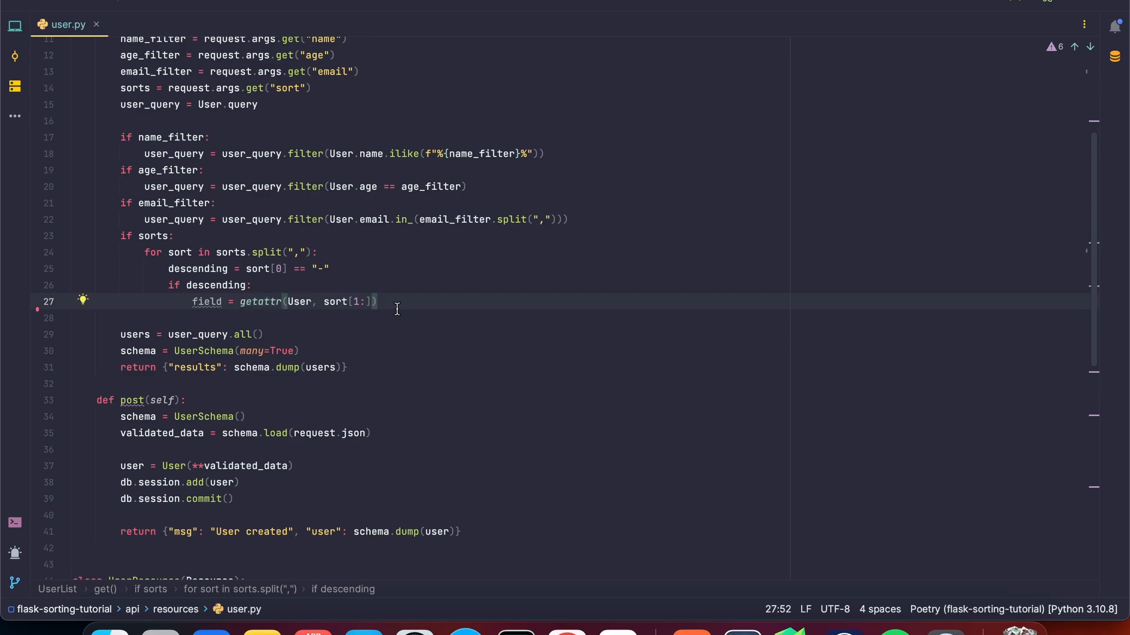
- Write user_query = user_query.order_by(desc(field)), importing desc from sqlalchemy via quick fix
text(user_query = user_query)
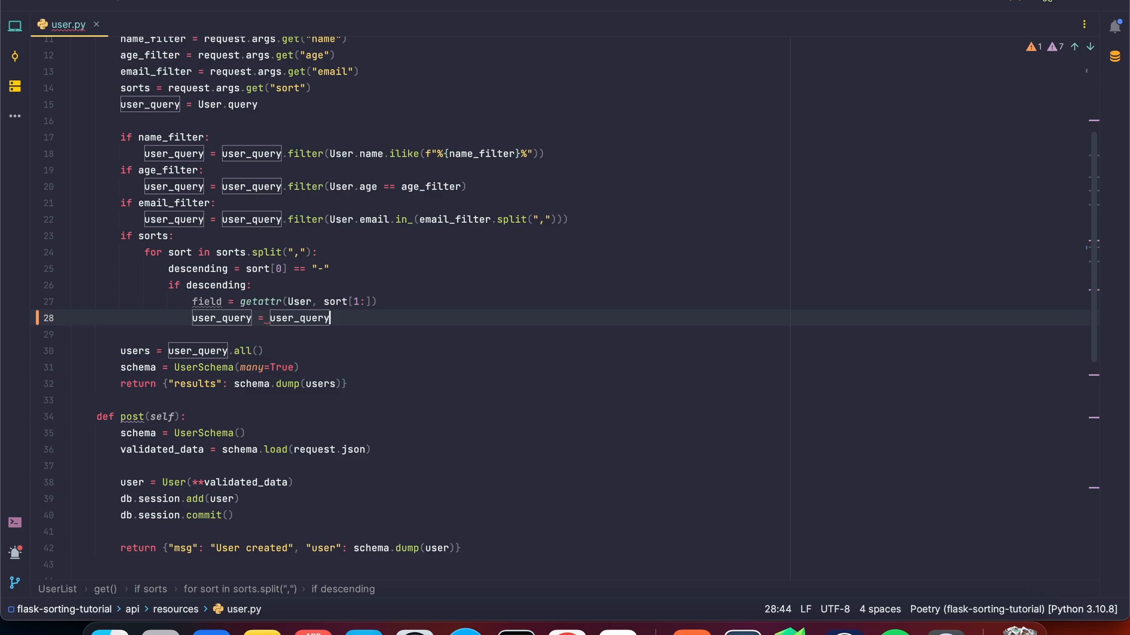
text(.order)
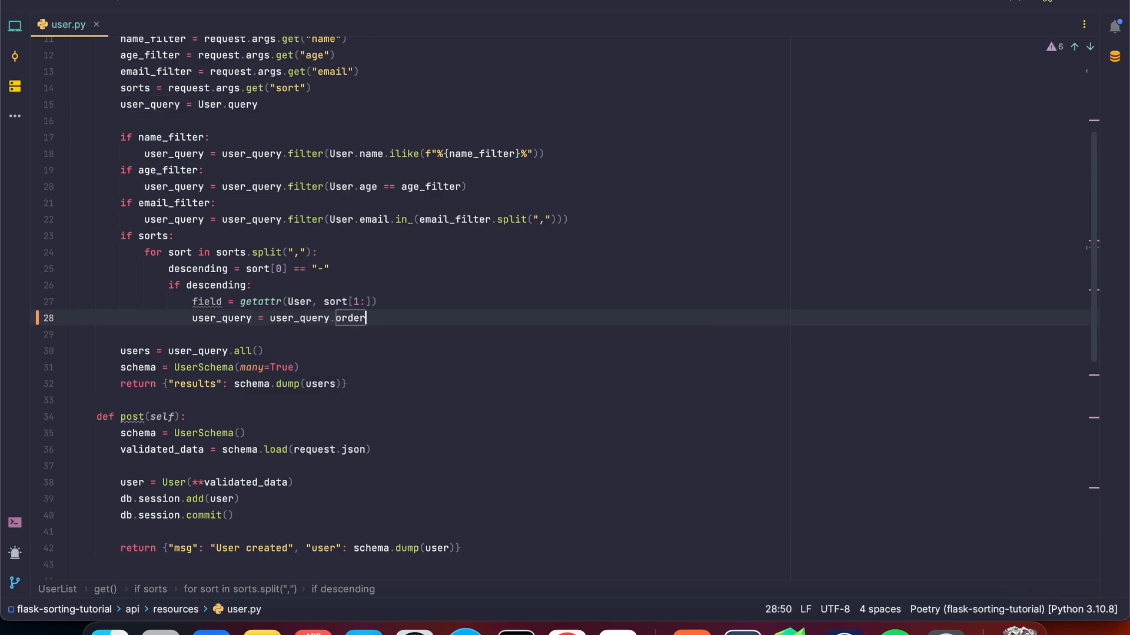
text(_by()
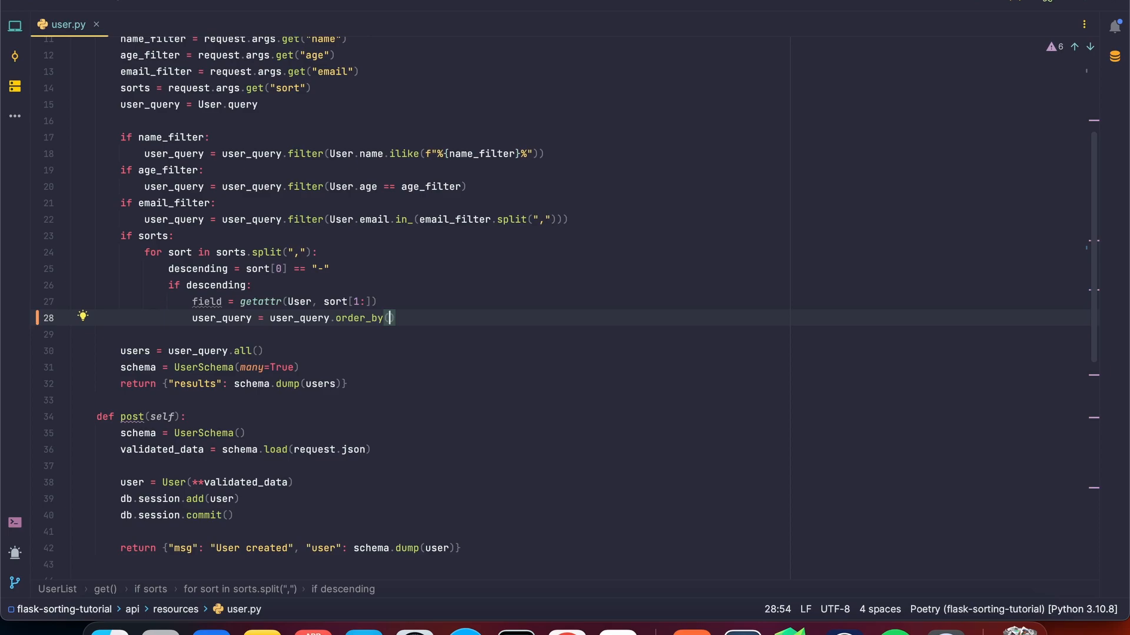
text(desc)
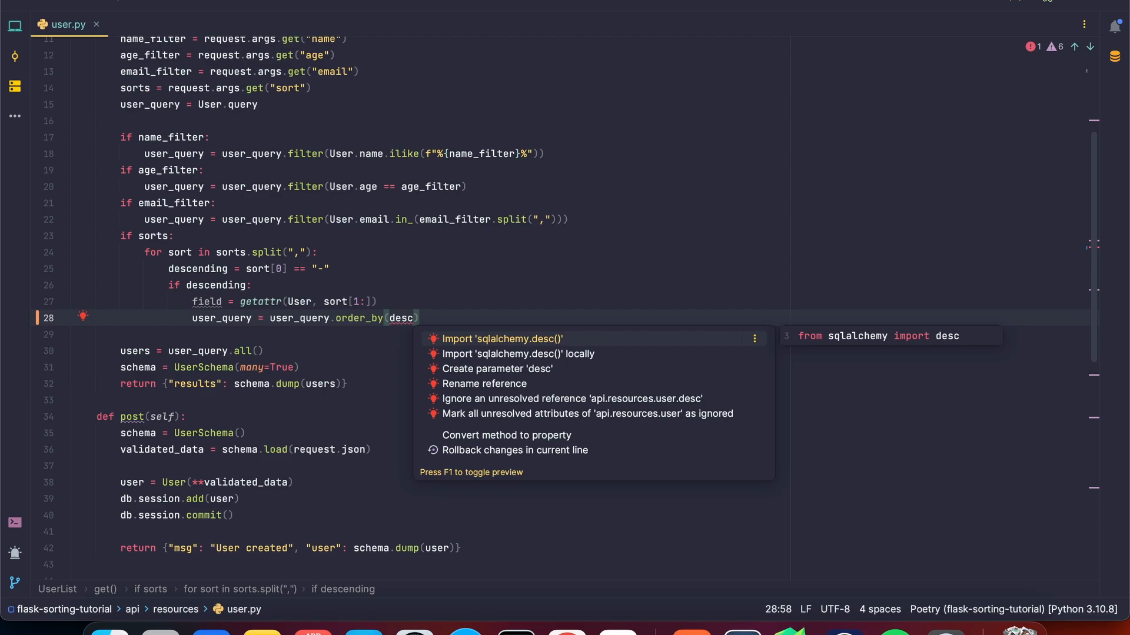
click(500, 339)
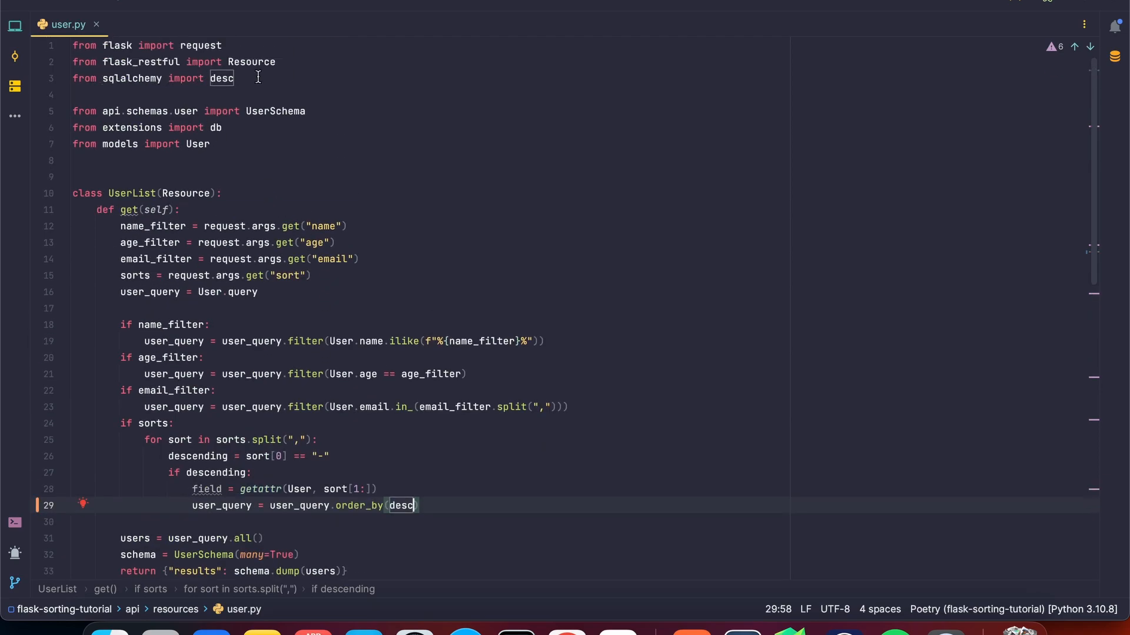
scroll(down, 3)
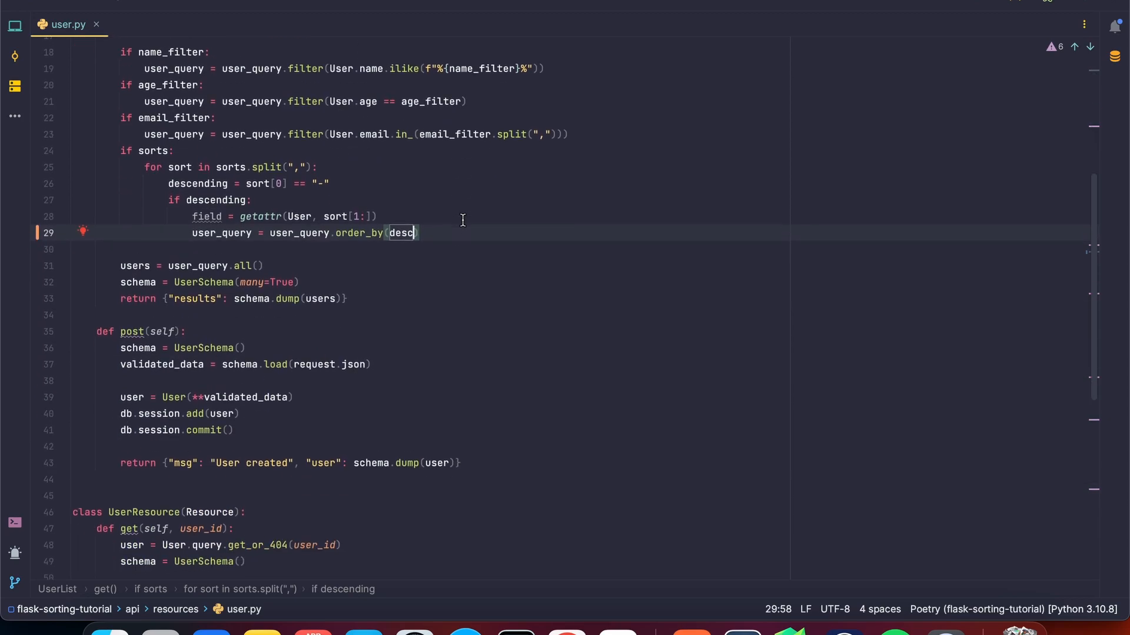
text(()
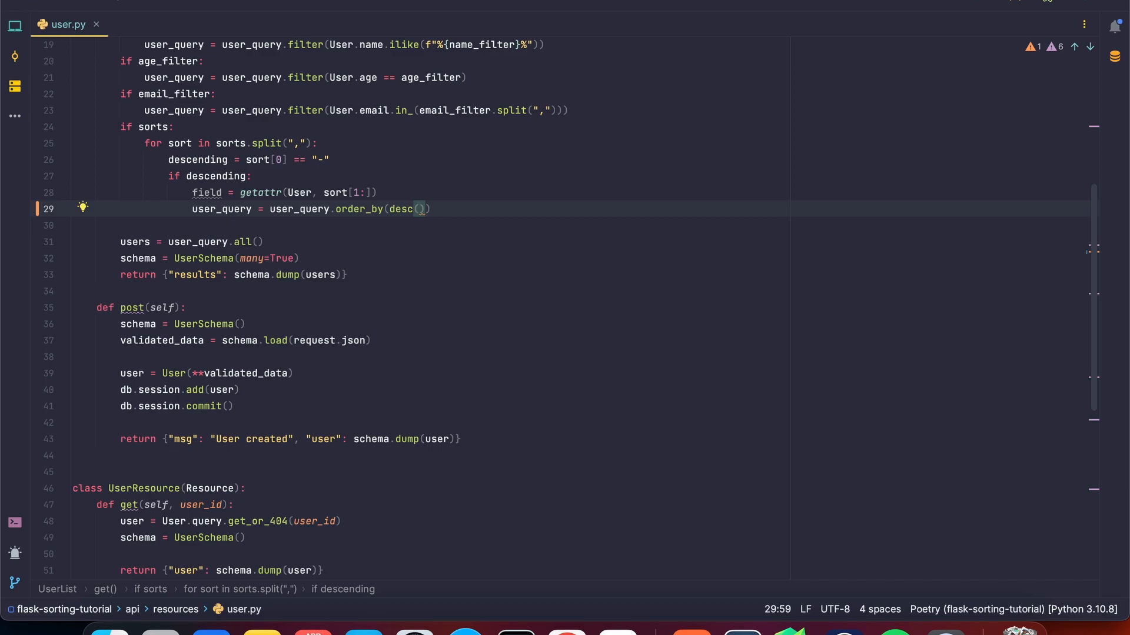
text(field)
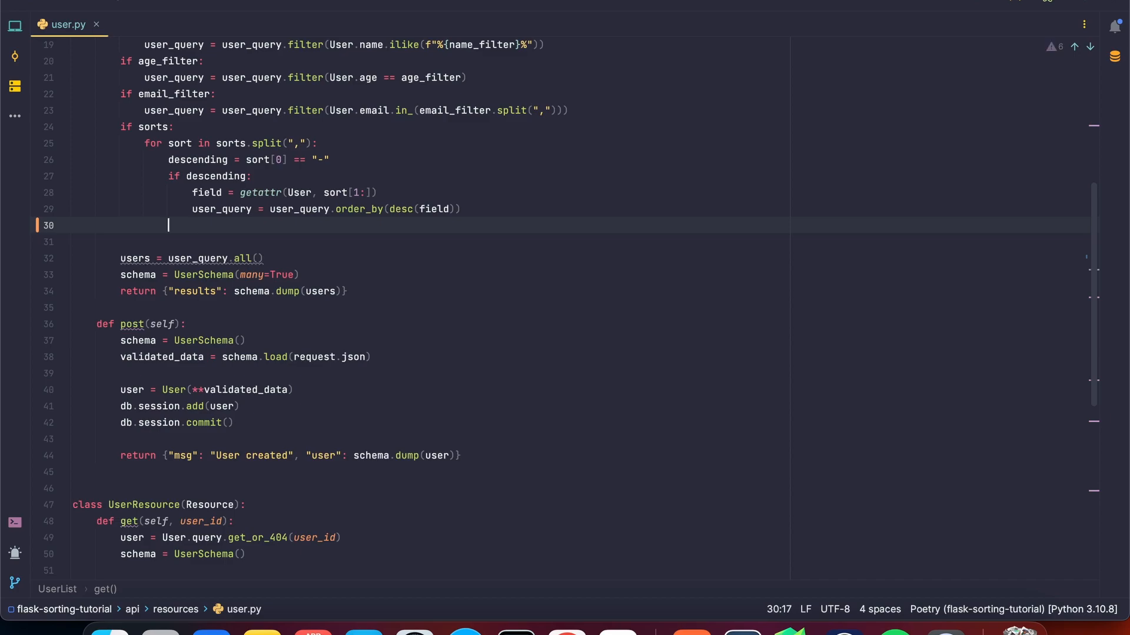
- Add else: with field = getattr(User, sort) and user_query = user_query.order_by(field)
text(else:)
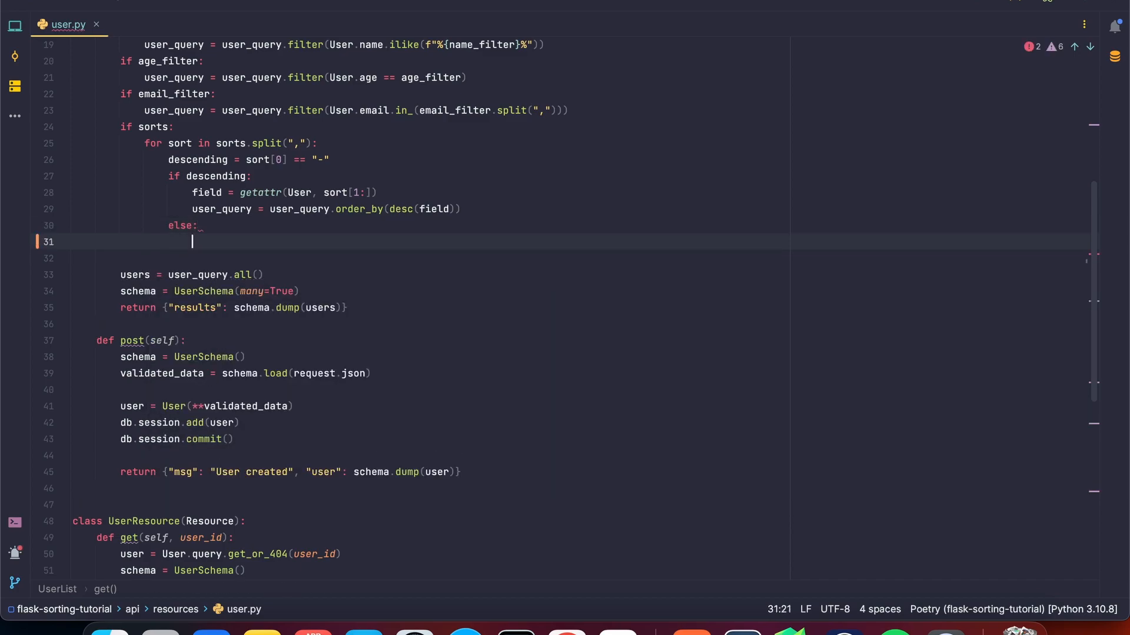
text(field =)
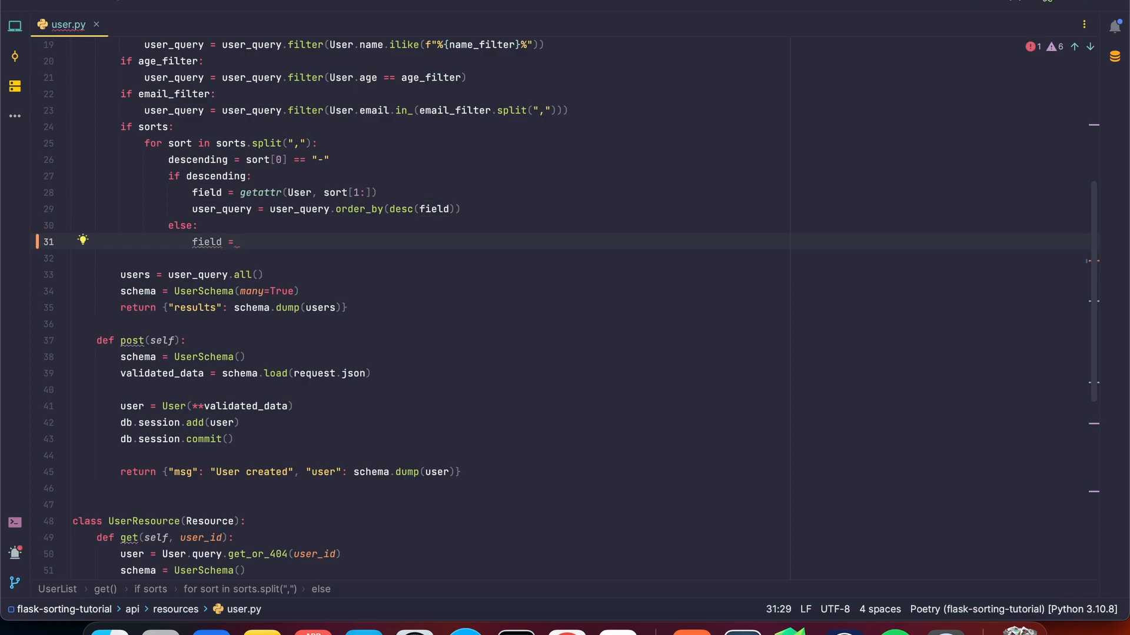
text(ge)
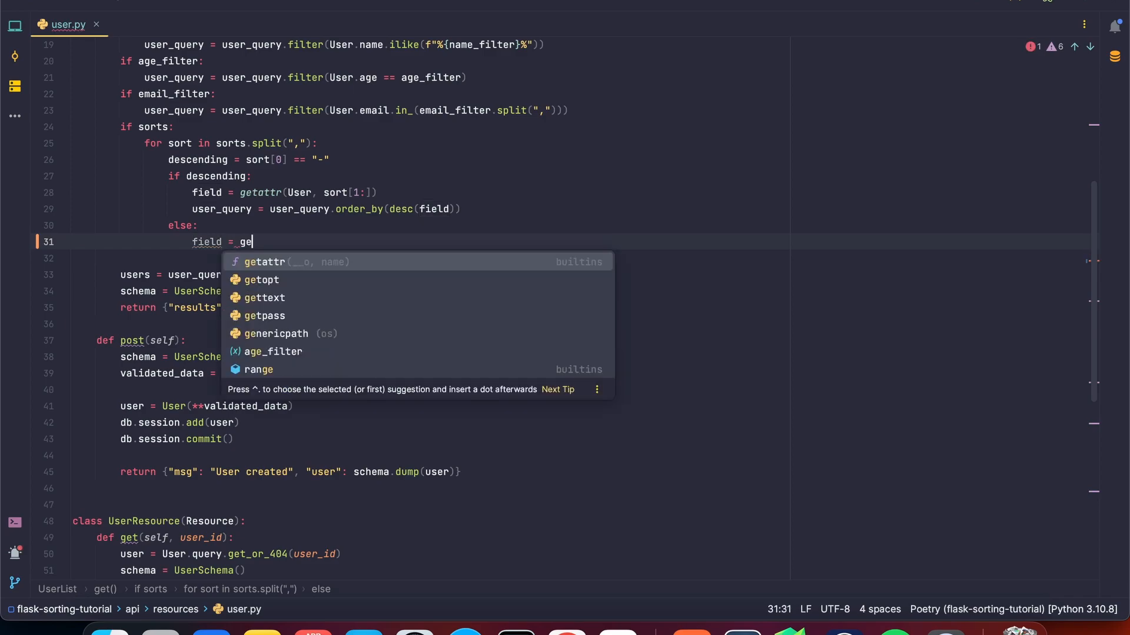
text(tattr(User,)
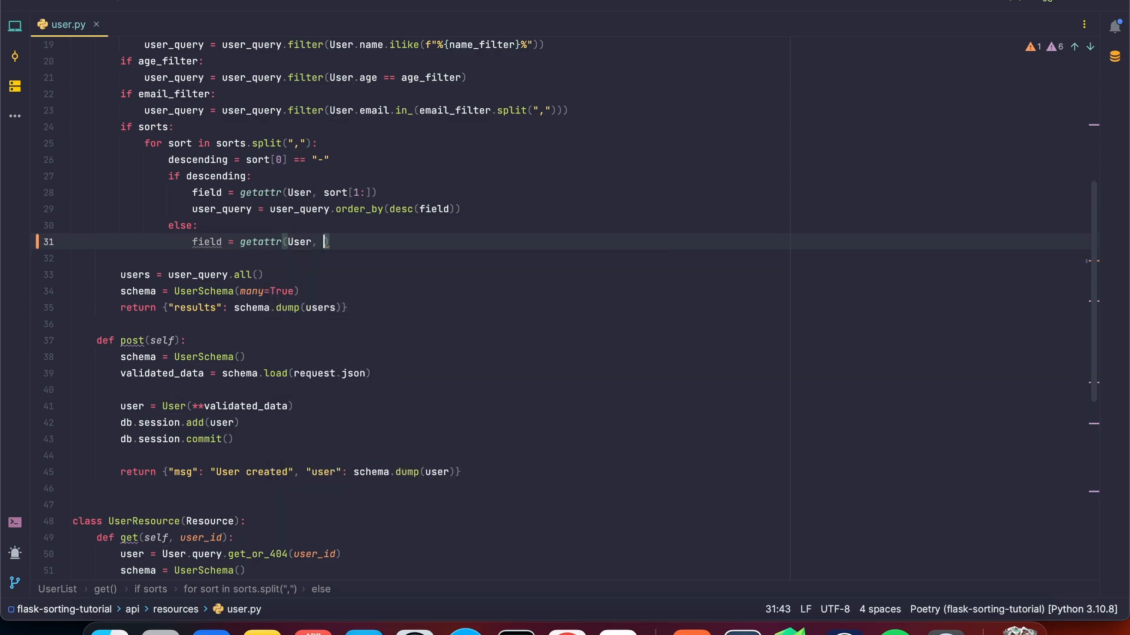
text(sort)
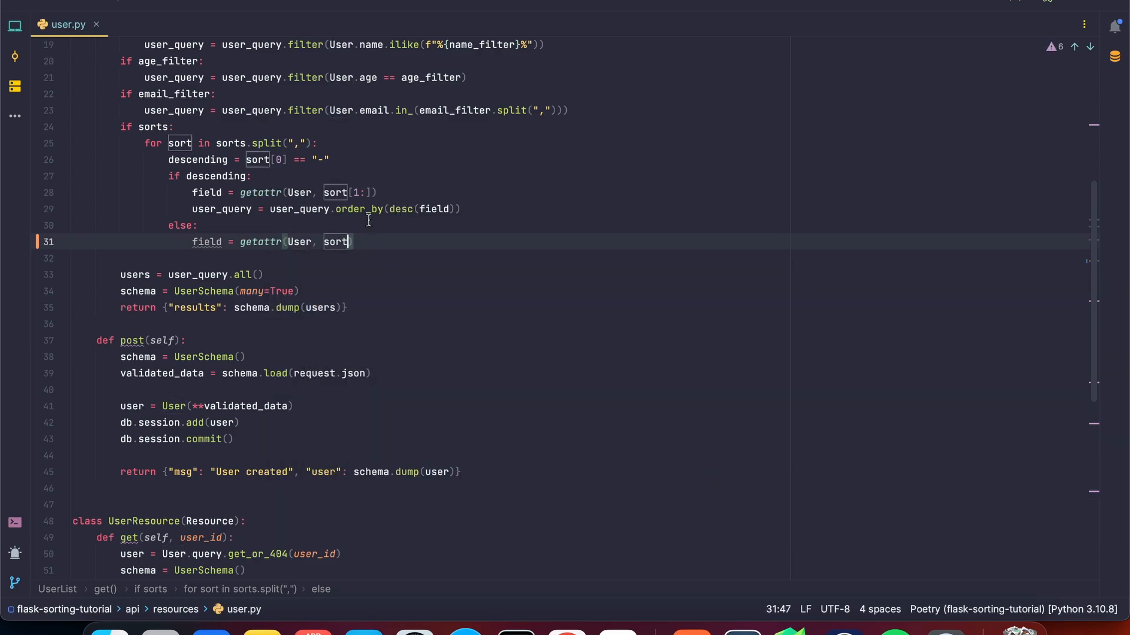
double_click(334, 241)
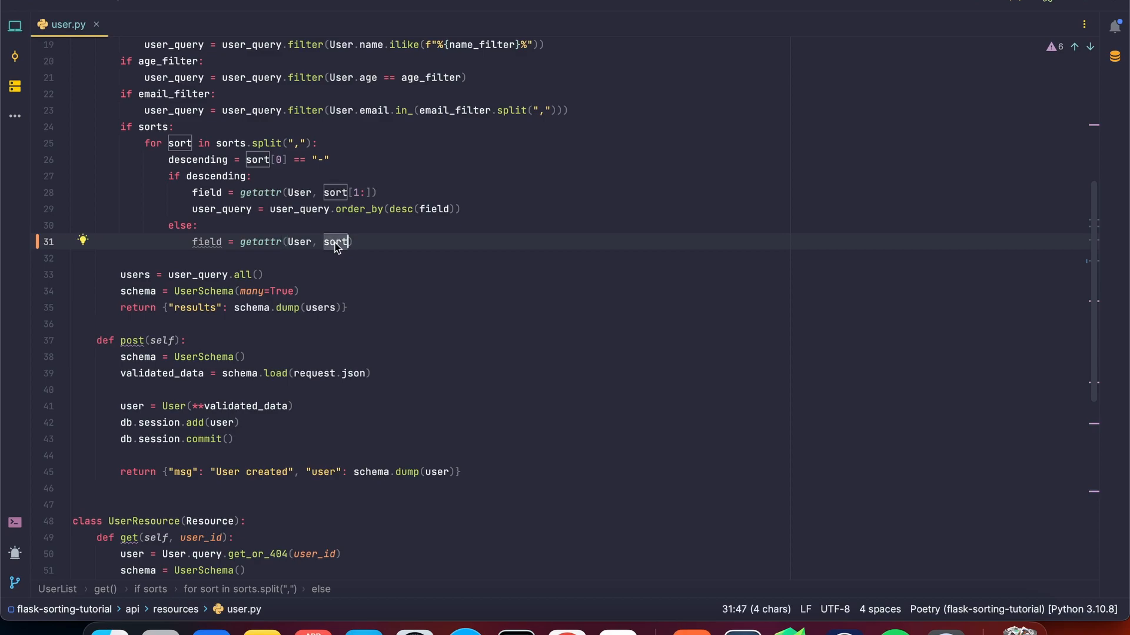
click(353, 241)
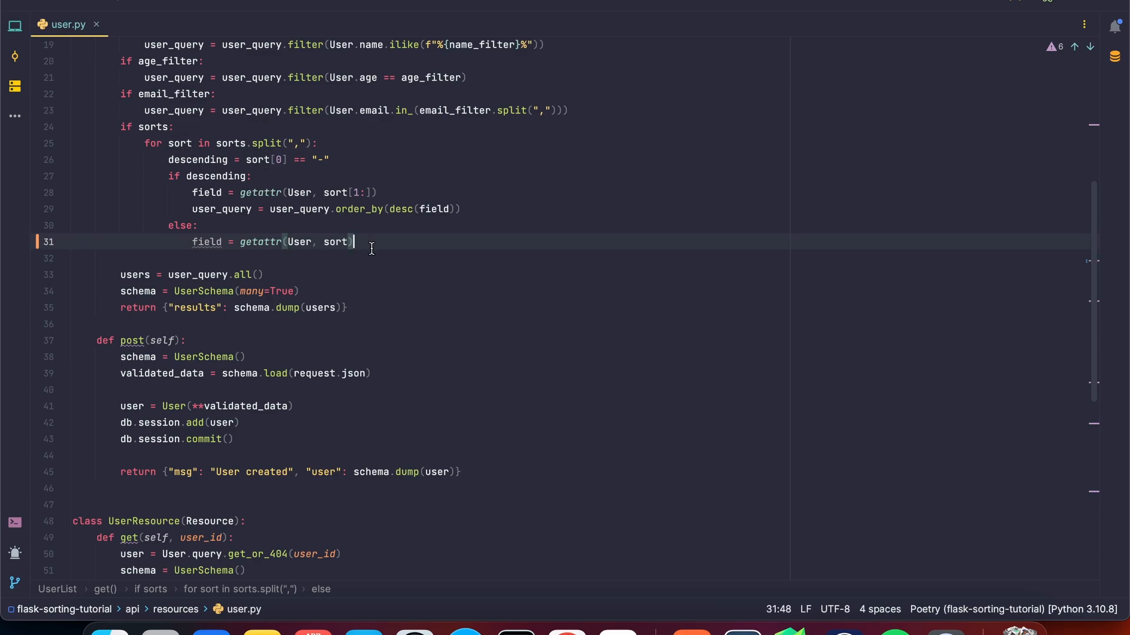
text(user_query = u)
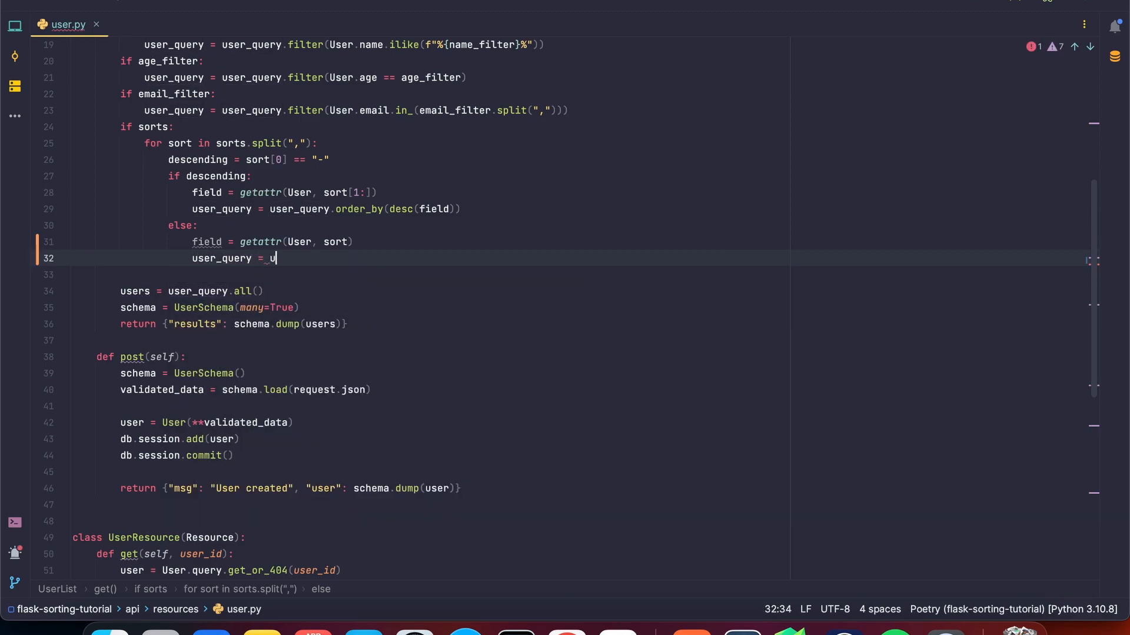
text(ser_query.order_by()
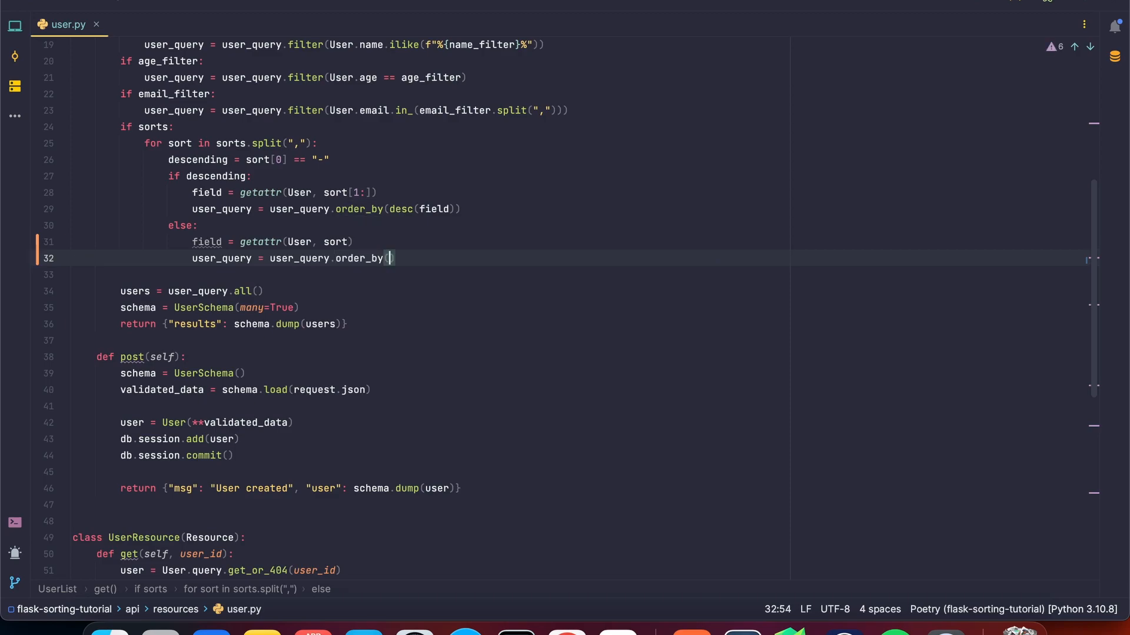
text(fi)
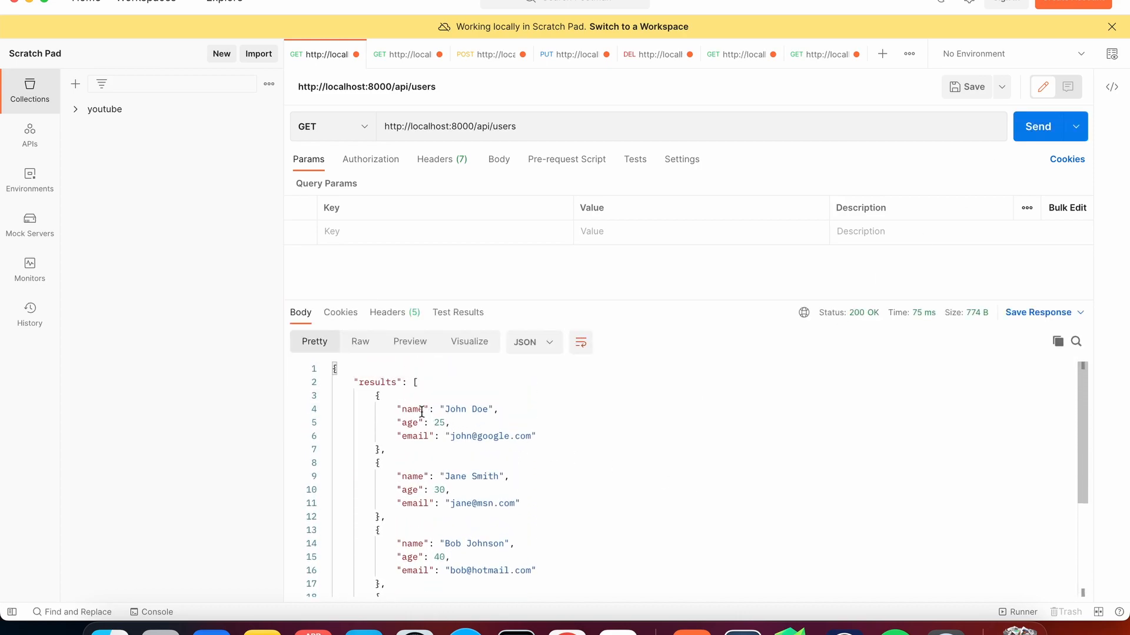
- Send GET /api/users?sort=name and get users alphabetically, starting with Bob Johnson
scroll(down, 3)
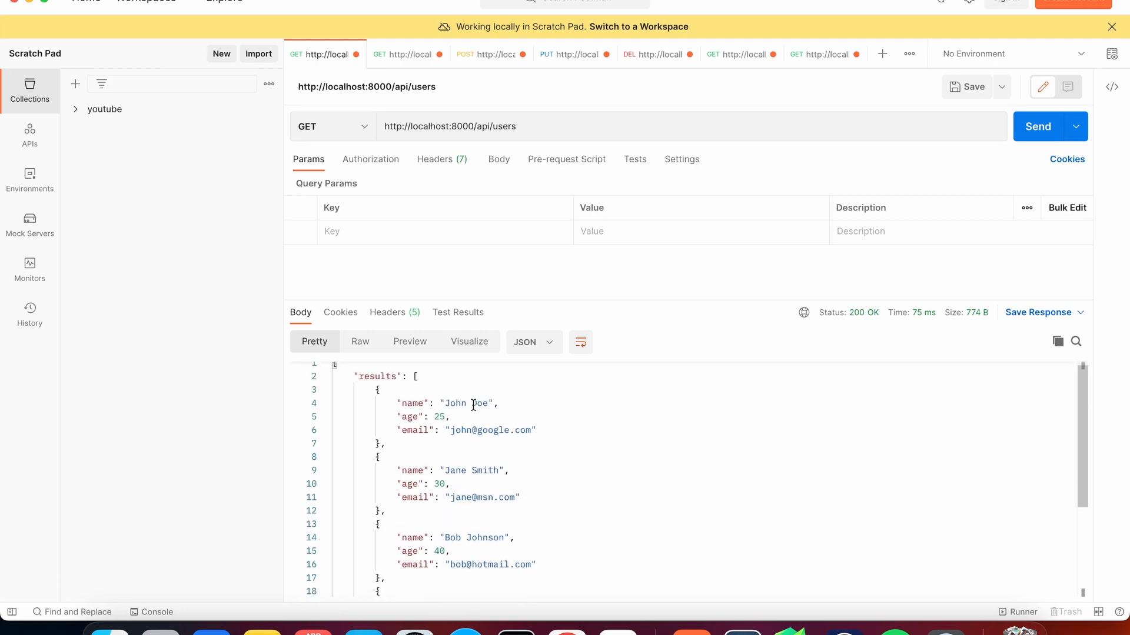
mouse_move(464, 555)
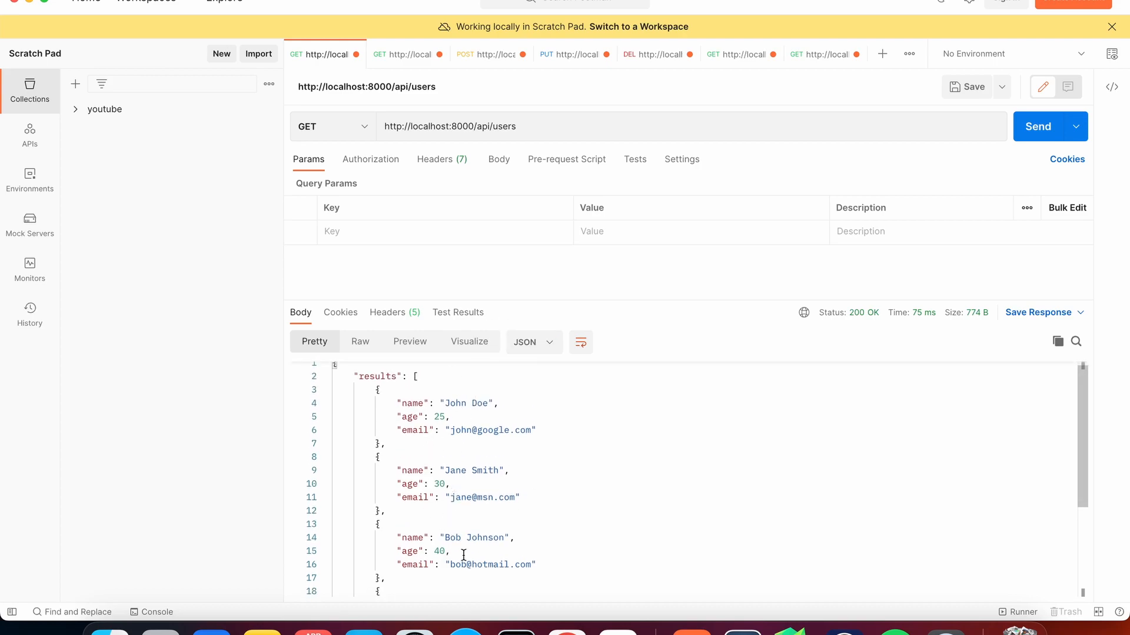
text(?)
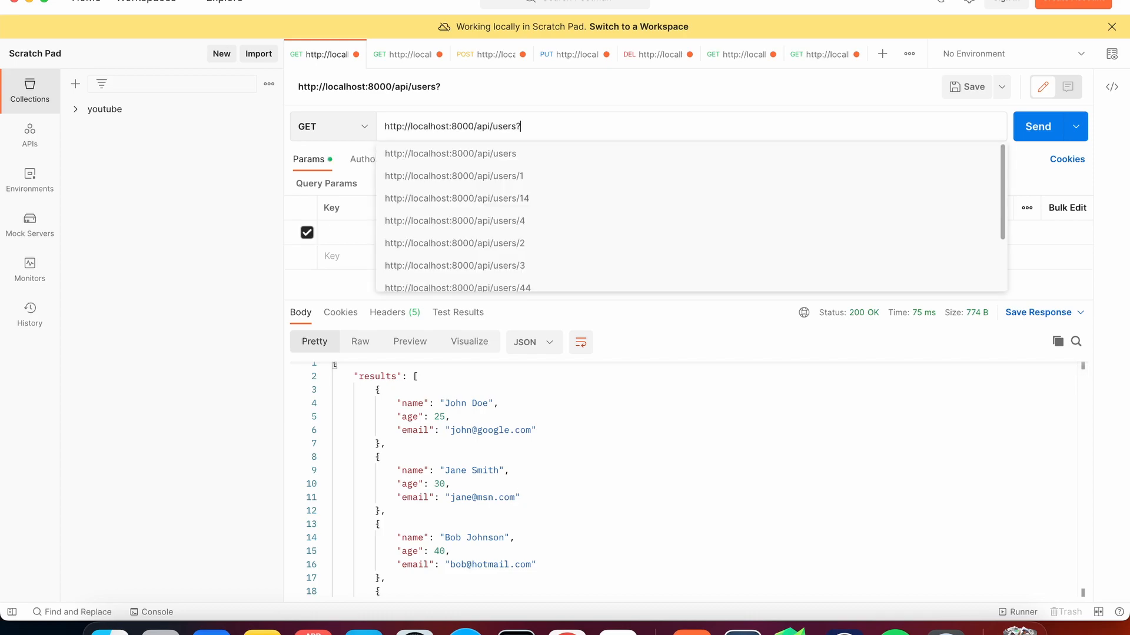
text(sot)
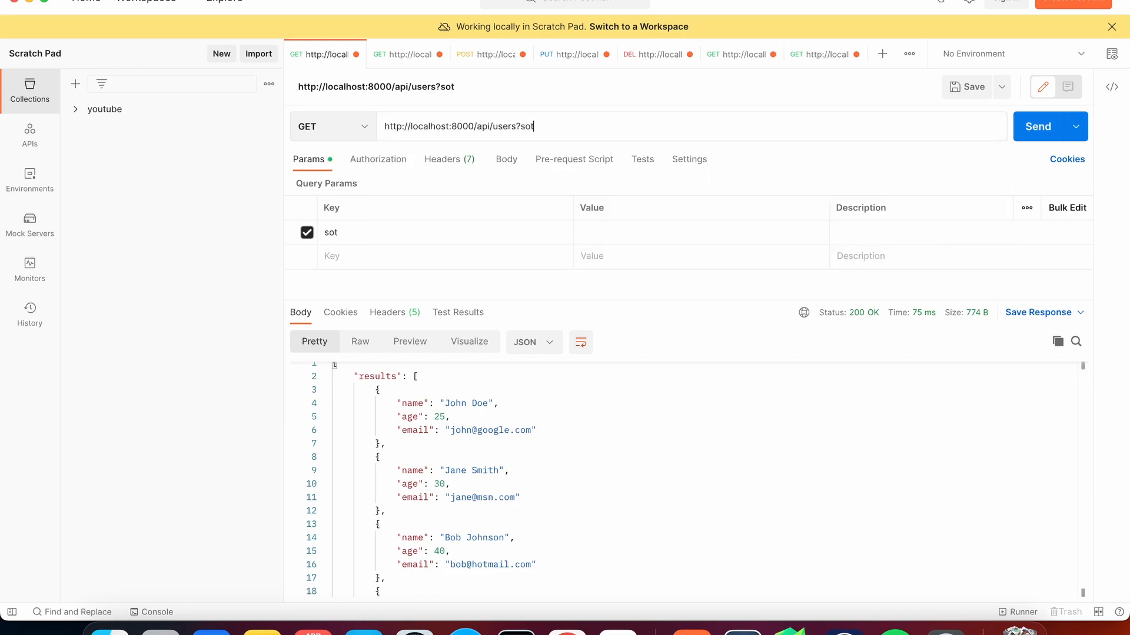
text(r)
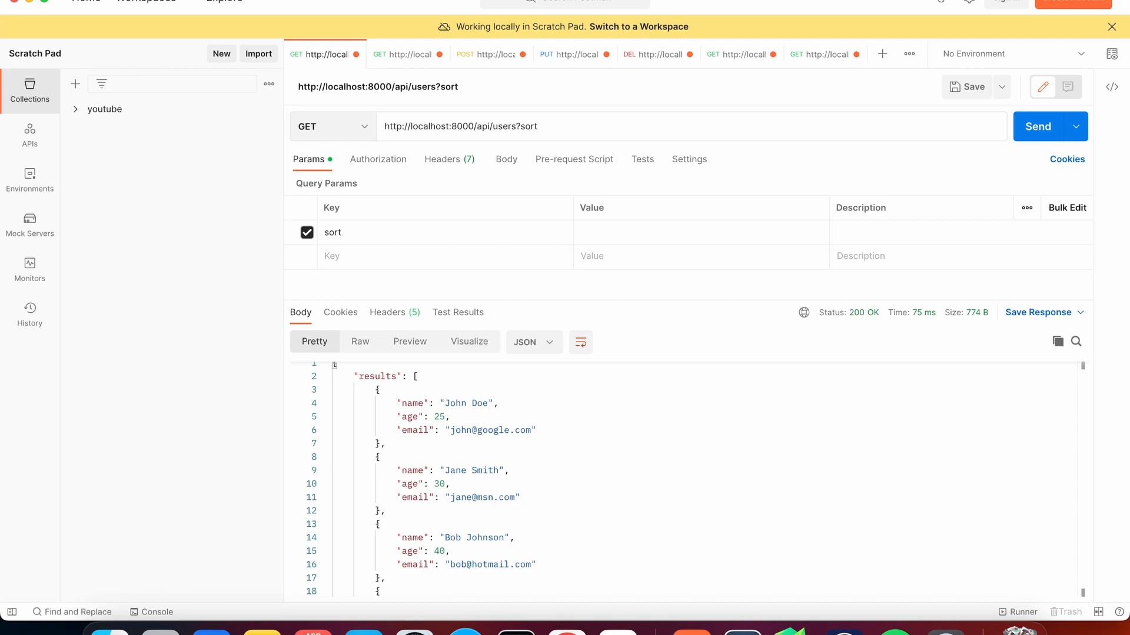
text(name)
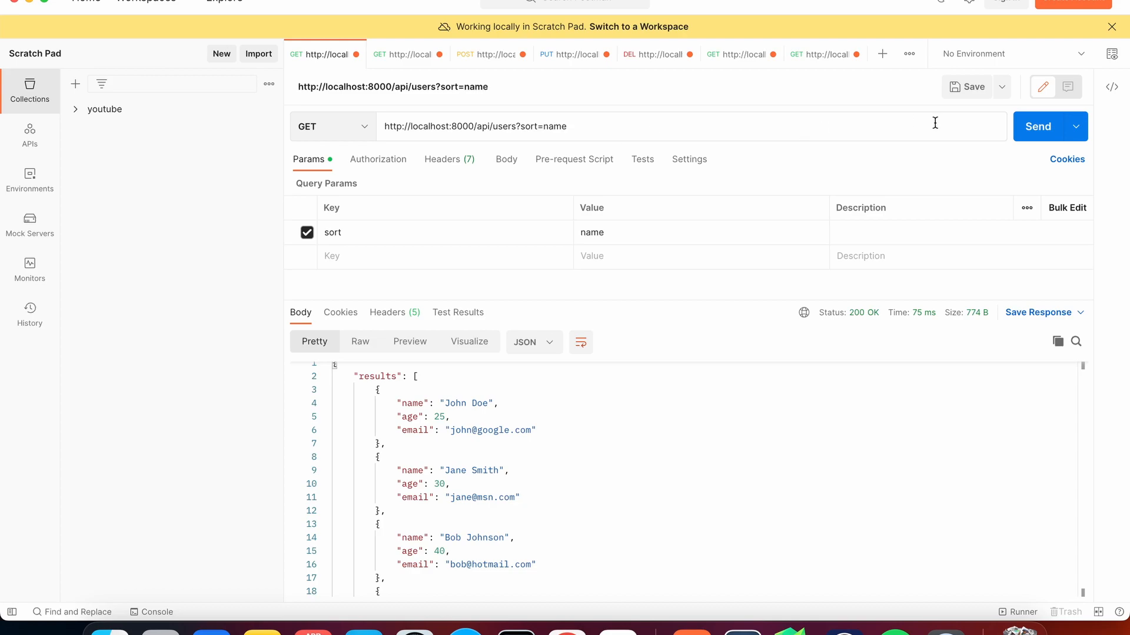
click(1037, 126)
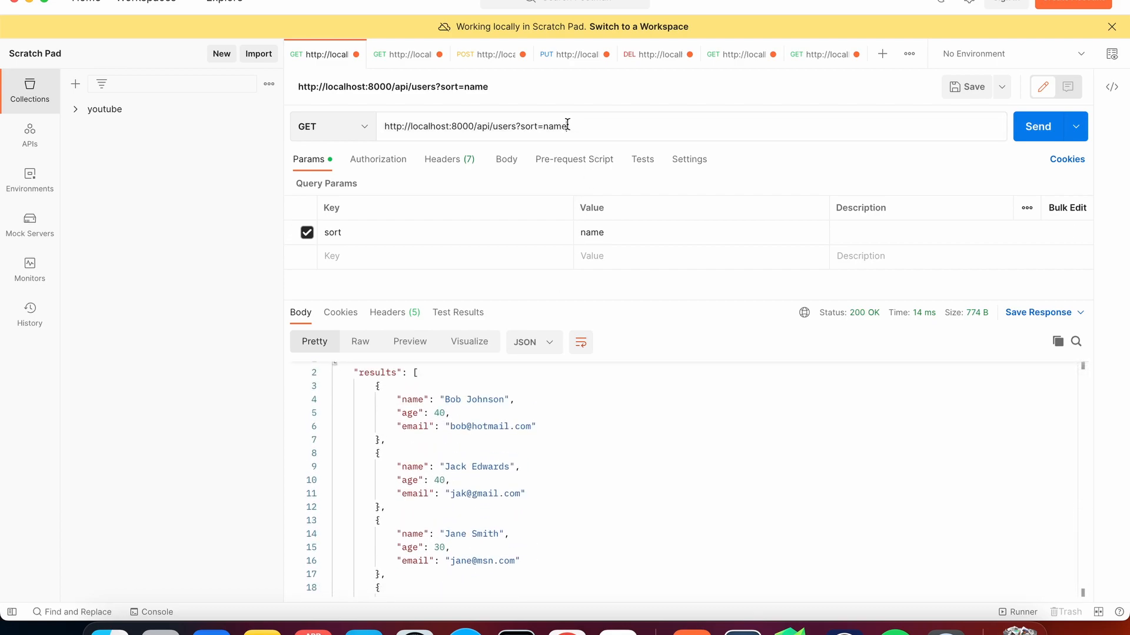
- Change the query to sort=age, resend, and check users ascend from John Doe (25)
double_click(553, 126)
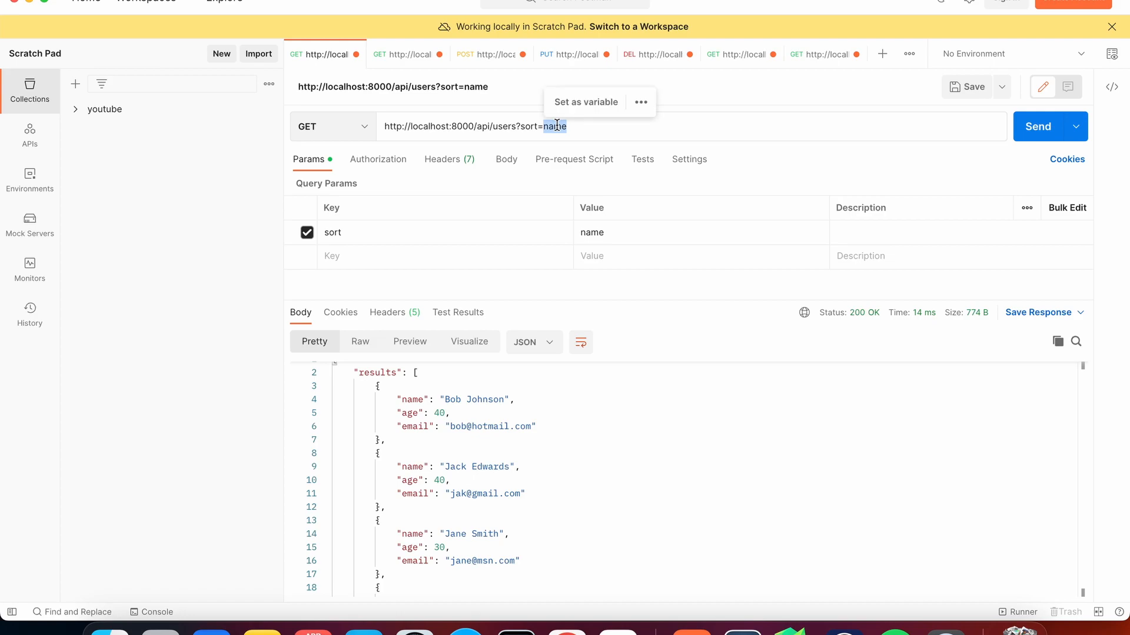
text(age)
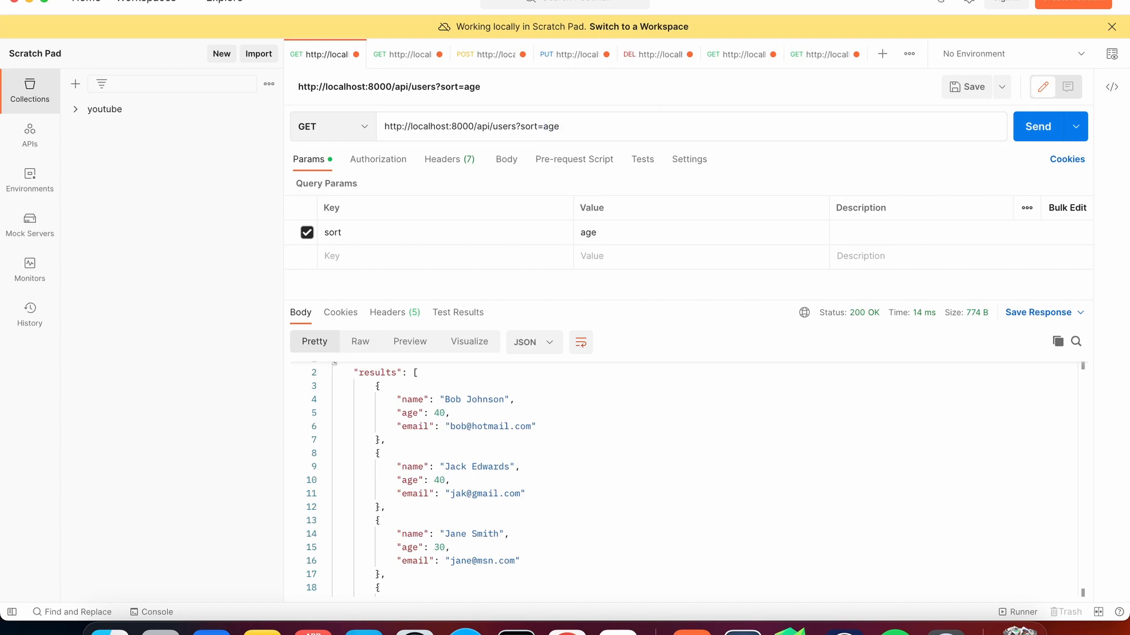
click(1037, 126)
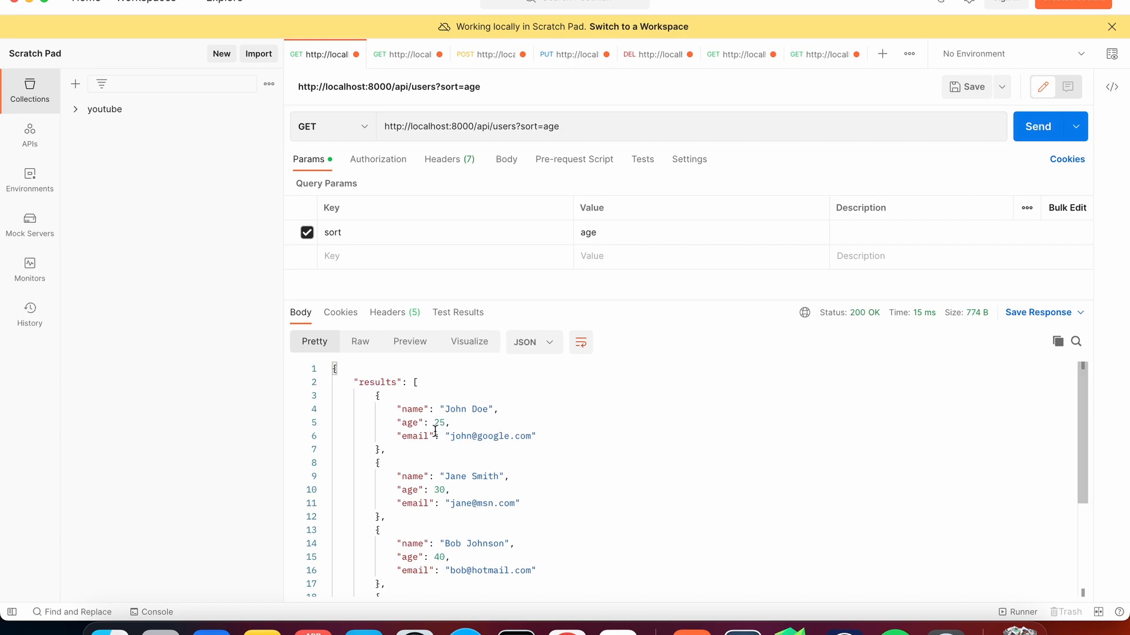
scroll(down, 3)
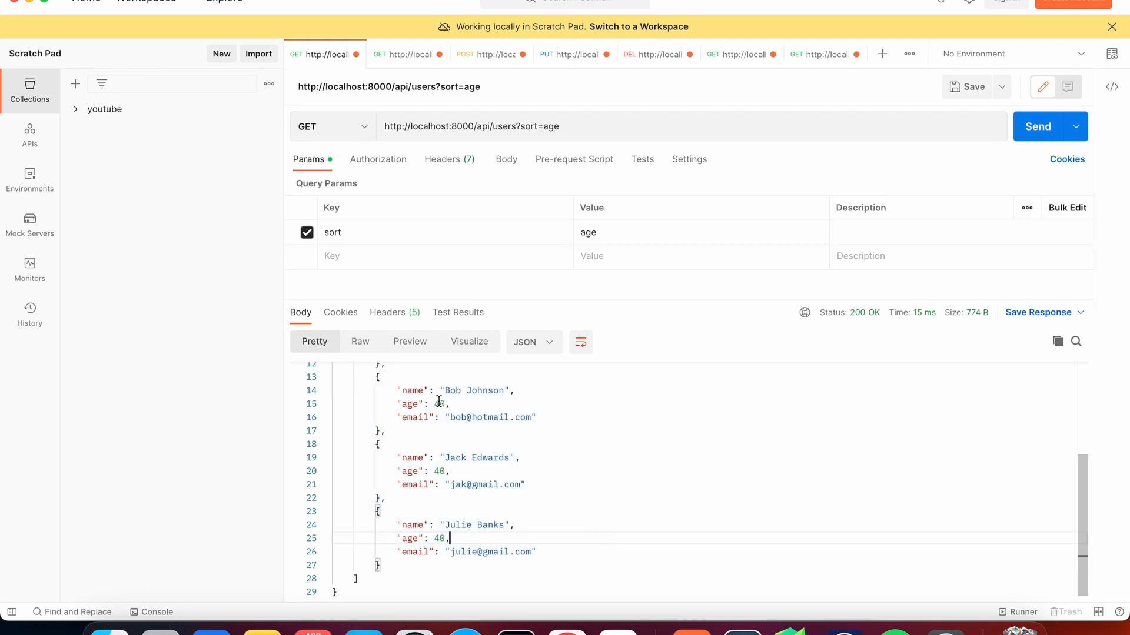
mouse_move(468, 474)
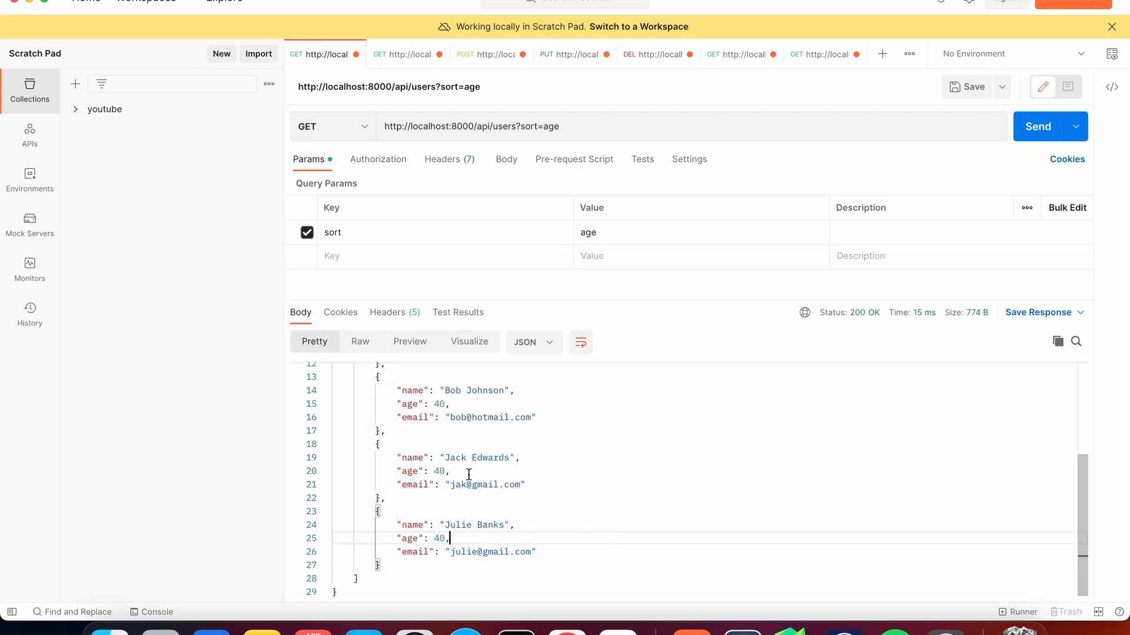
double_click(450, 390)
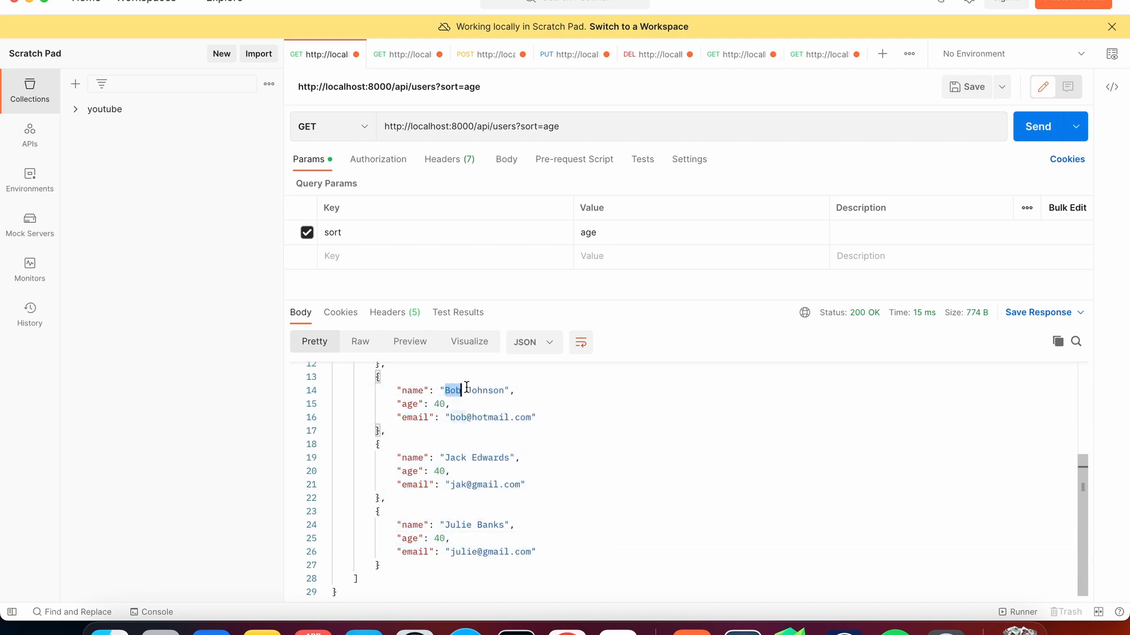
drag(450, 391, 514, 524)
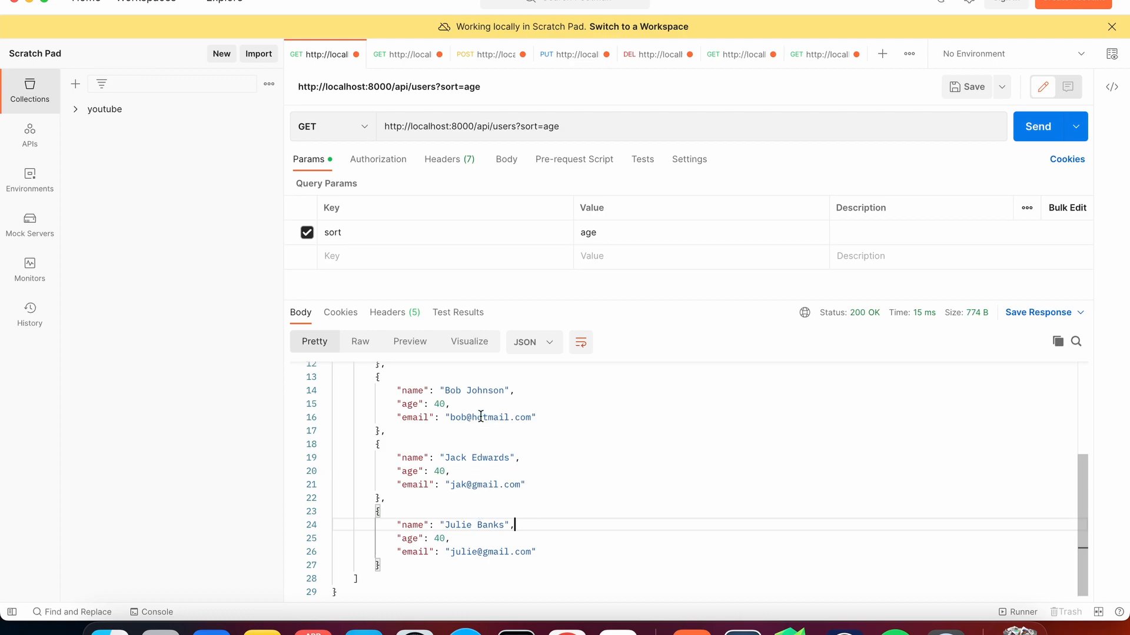
mouse_move(529, 437)
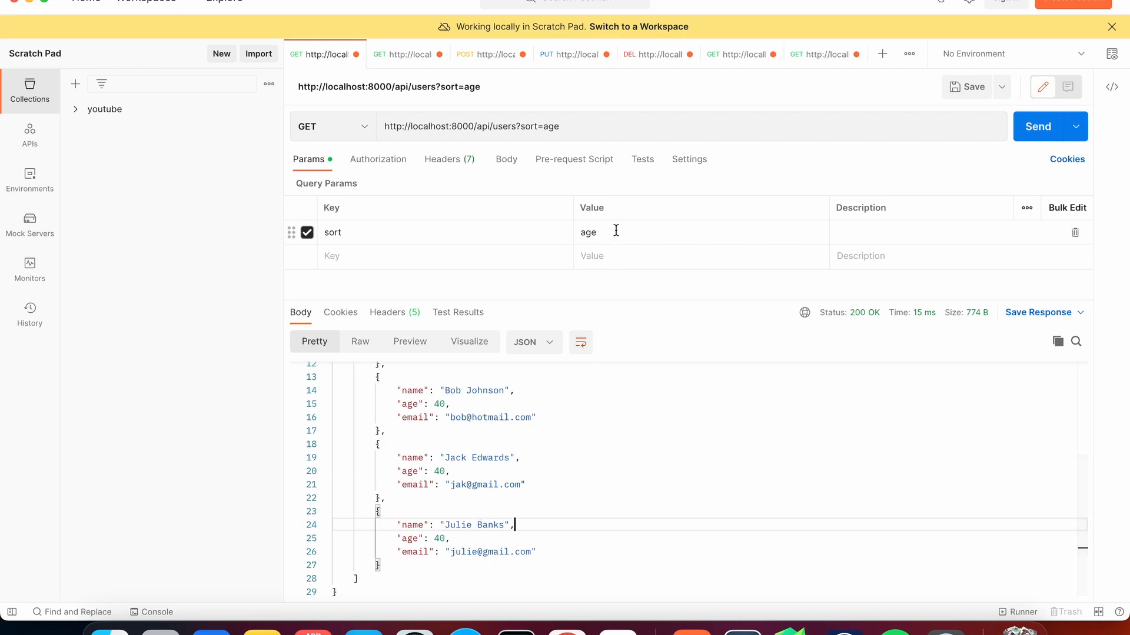
- Send sort=age,-name and confirm the 40-year-olds come back as Julie, Jack, then Bob
text(,)
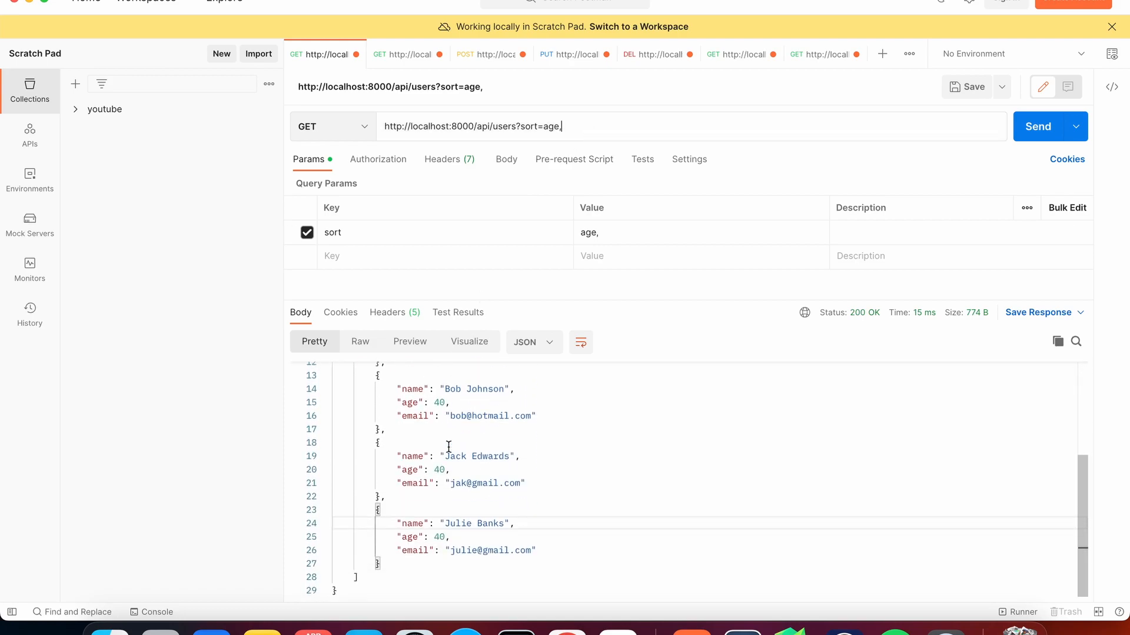
mouse_move(475, 401)
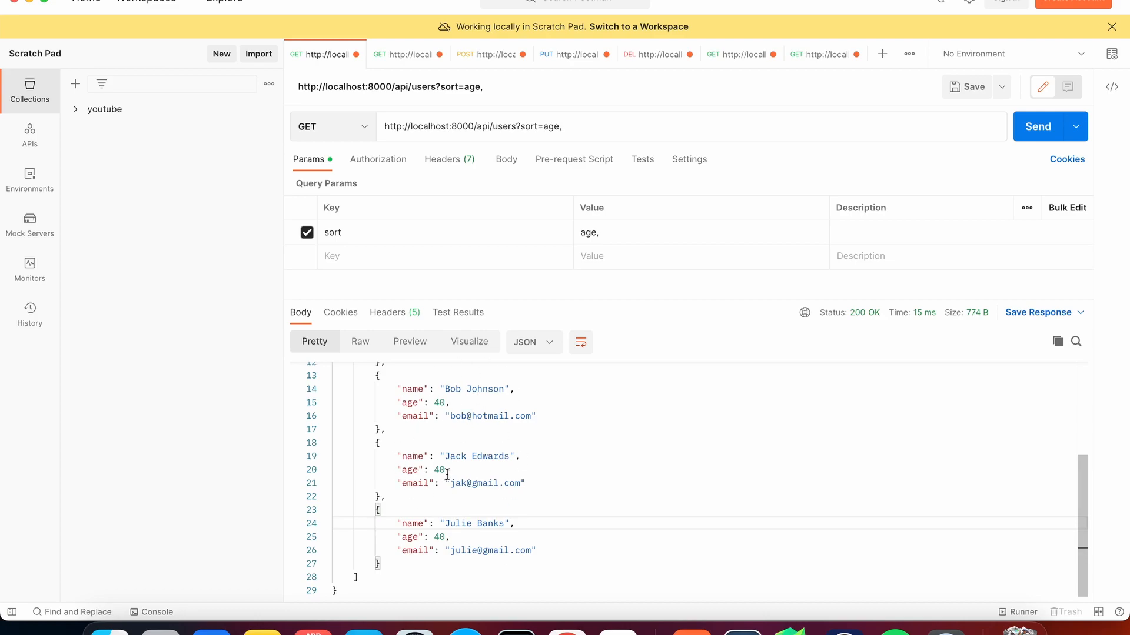
mouse_move(629, 120)
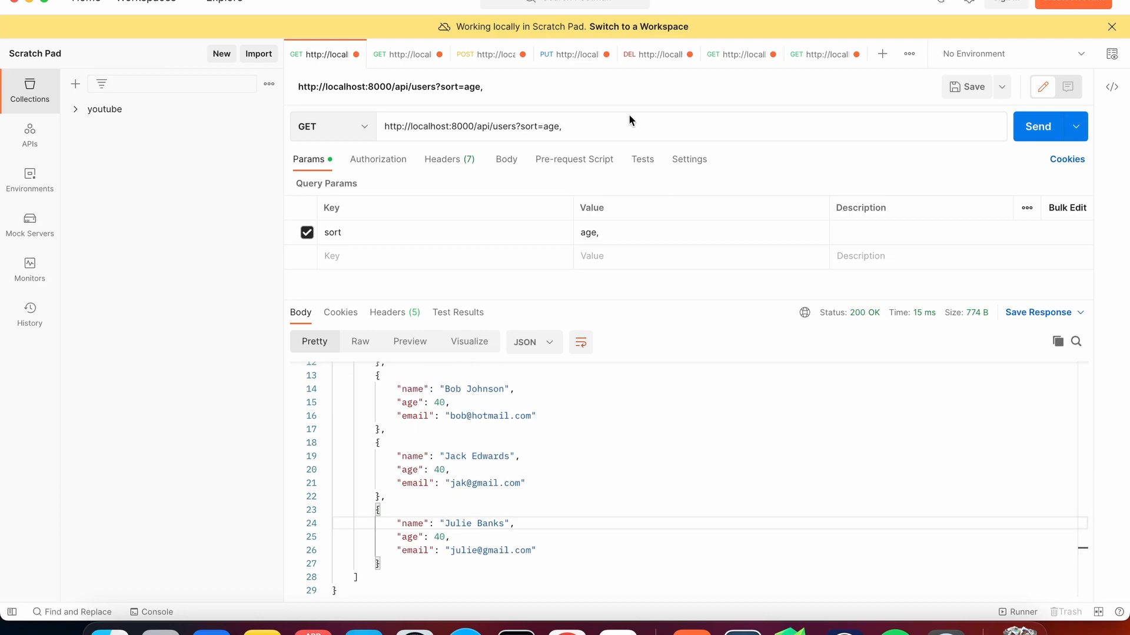
text(-name)
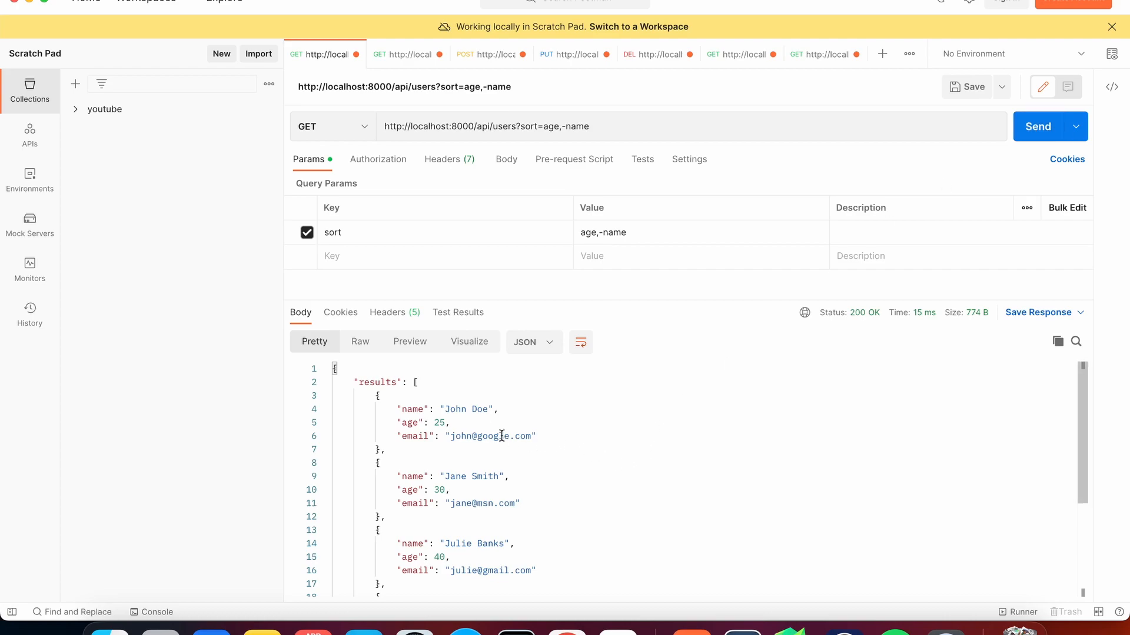
scroll(down, 3)
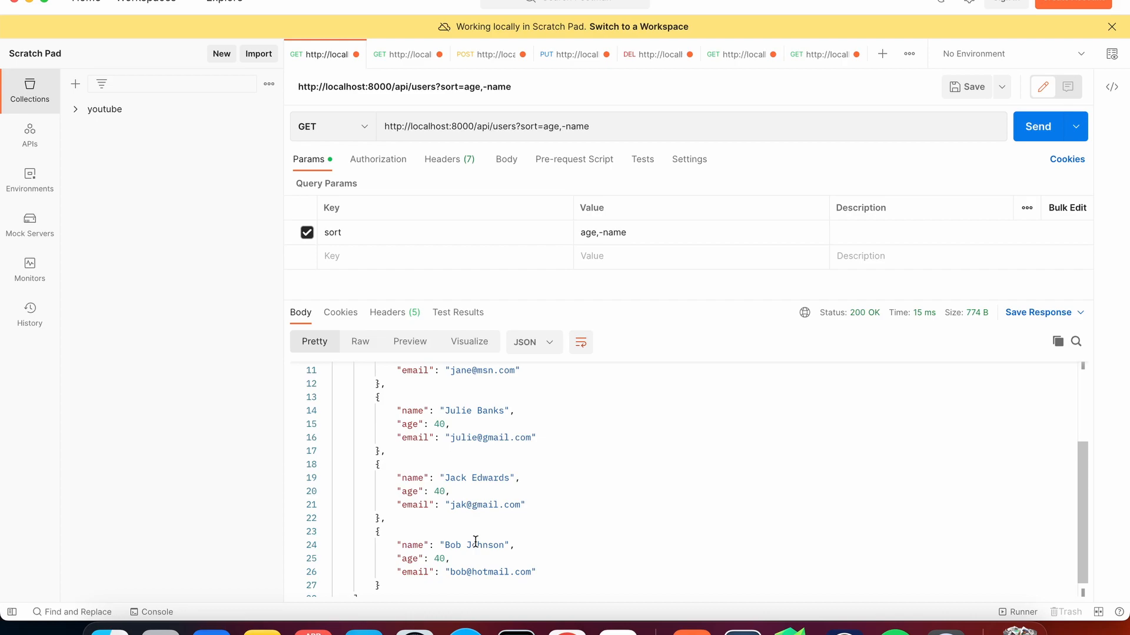
scroll(down, 3)
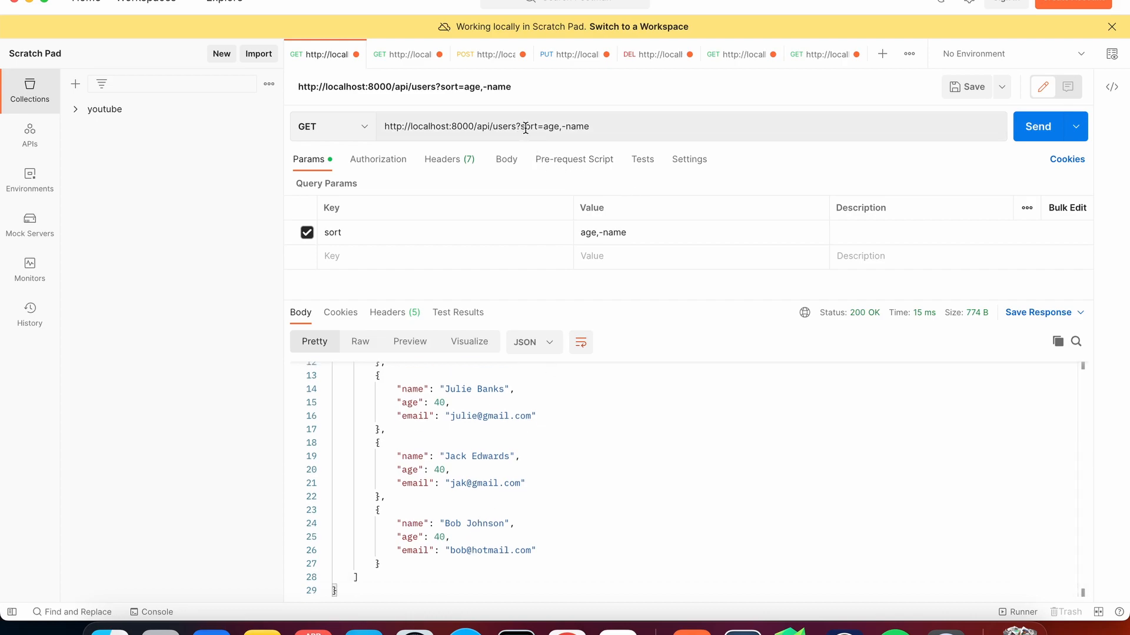
click(590, 126)
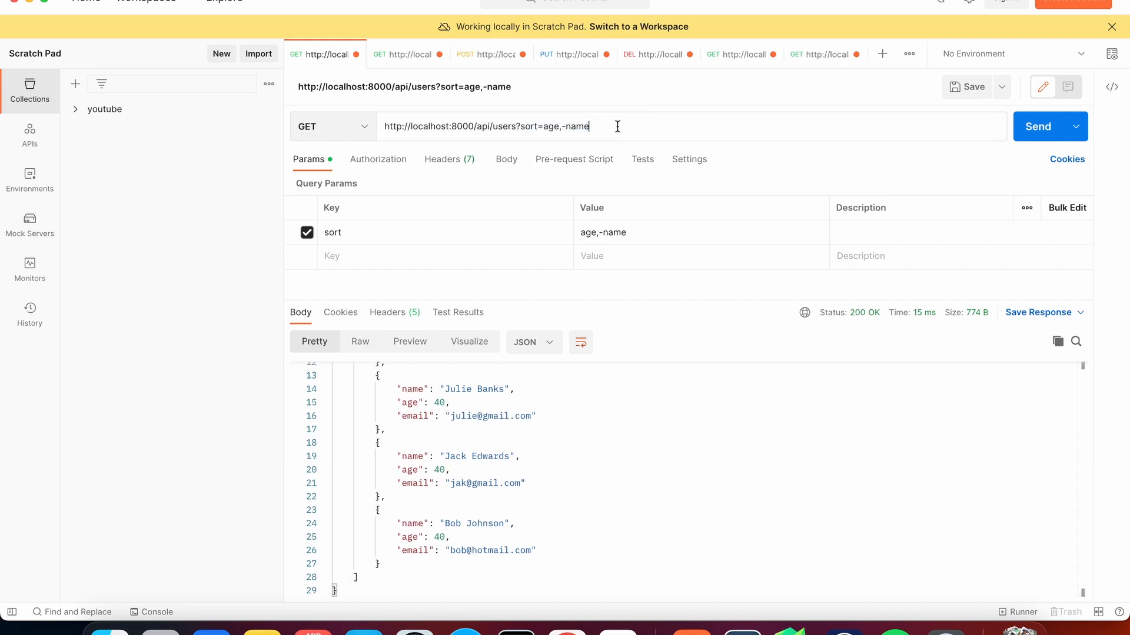
double_click(555, 127)
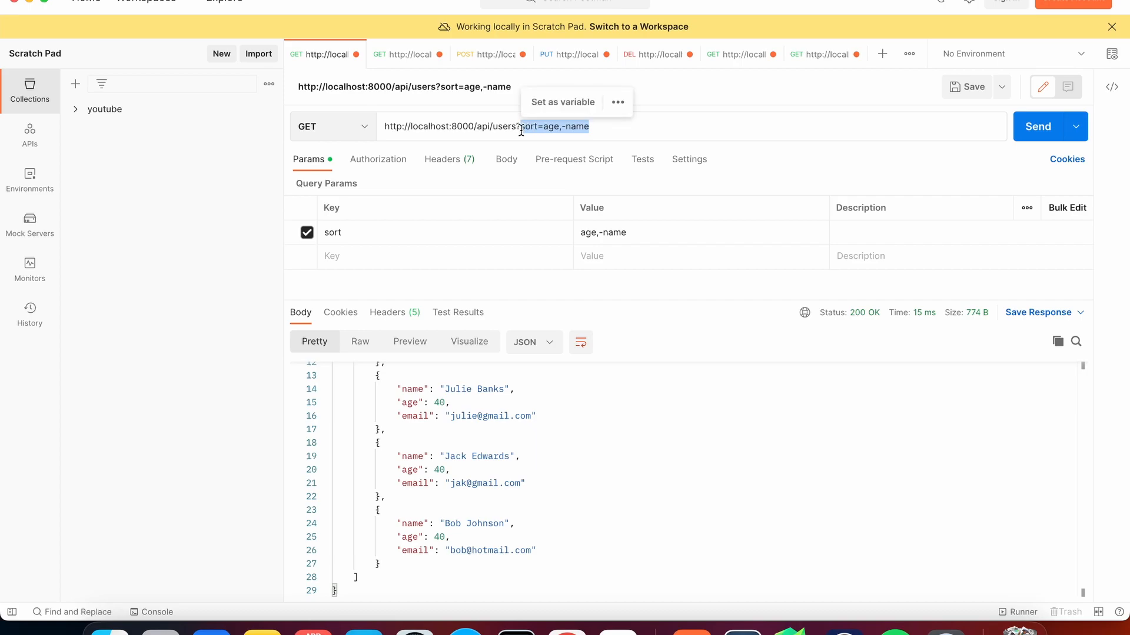